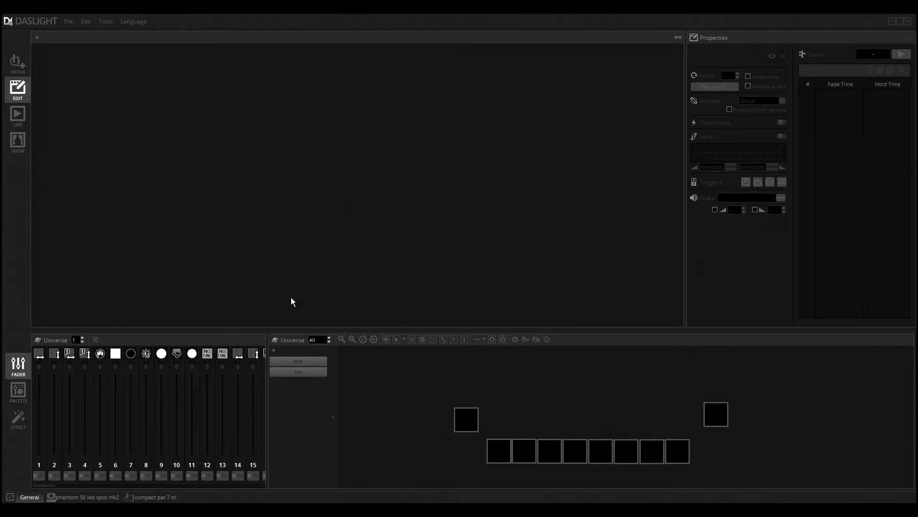
mouse_move(16, 64)
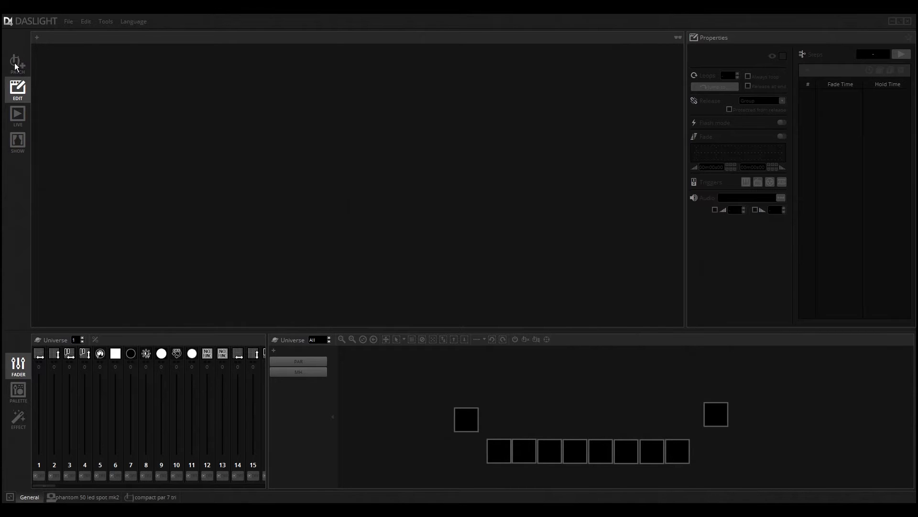
mouse_move(68, 85)
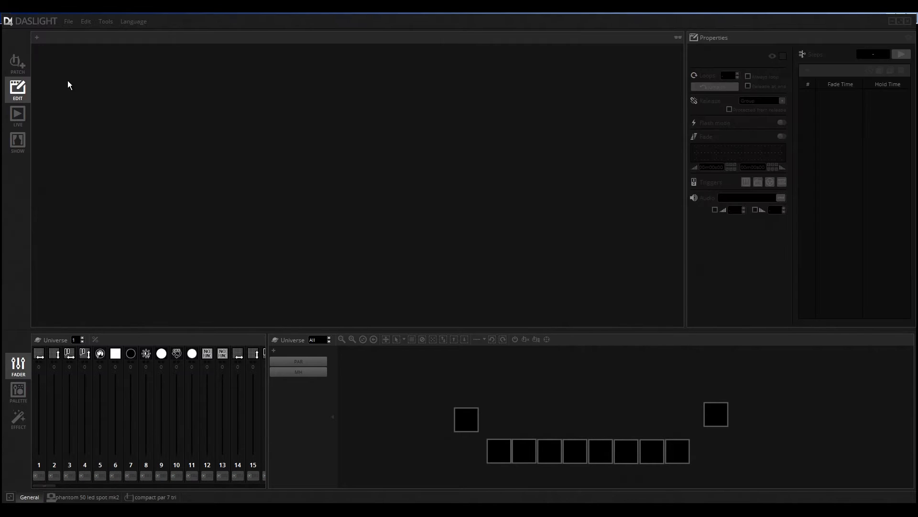
mouse_move(341, 132)
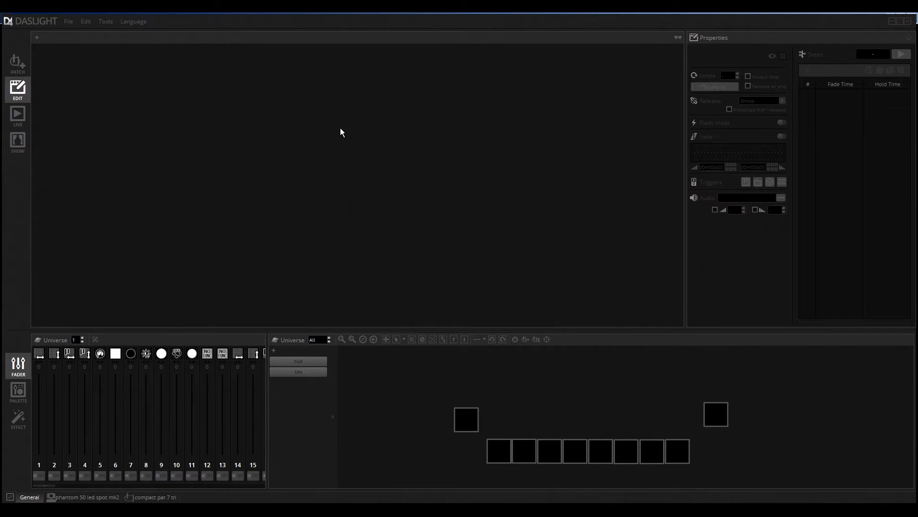
mouse_move(337, 133)
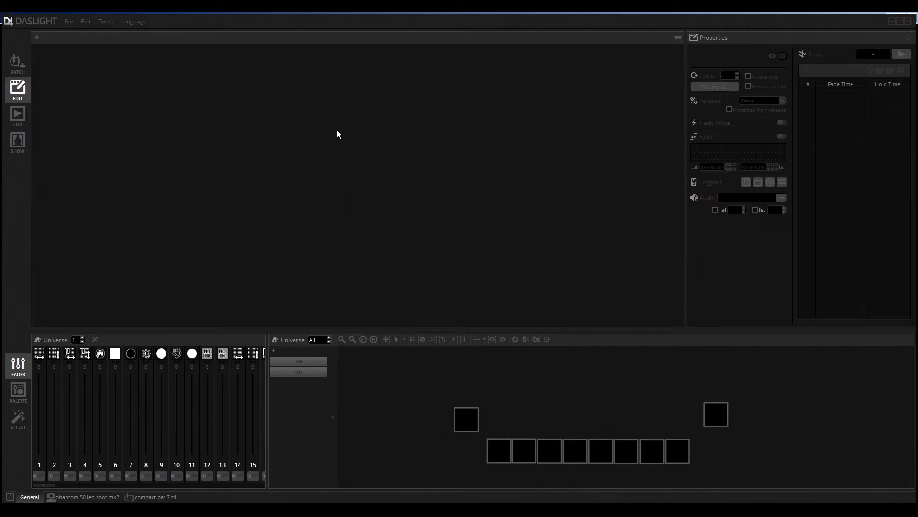
mouse_move(637, 323)
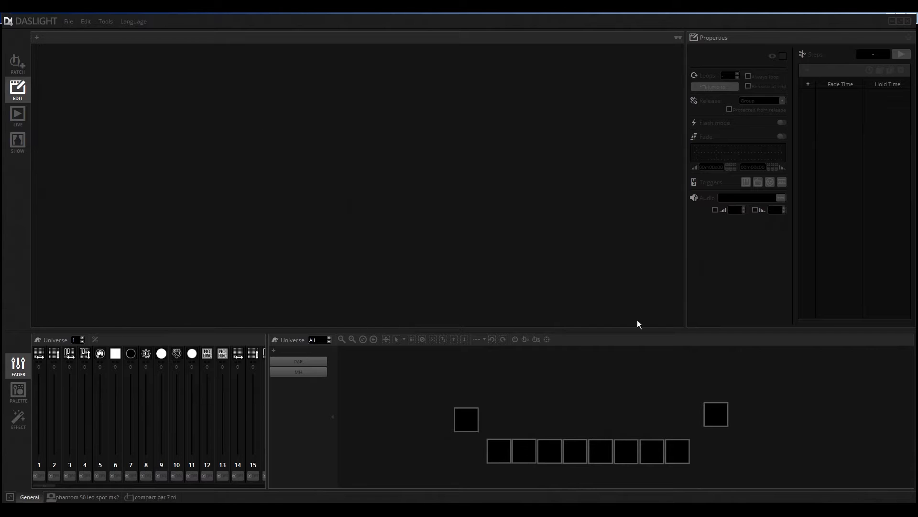
mouse_move(42, 36)
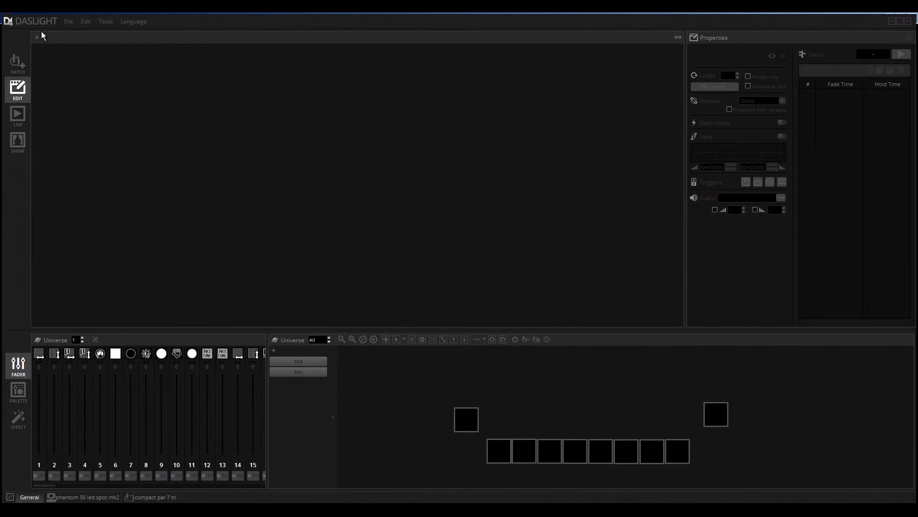
mouse_move(41, 57)
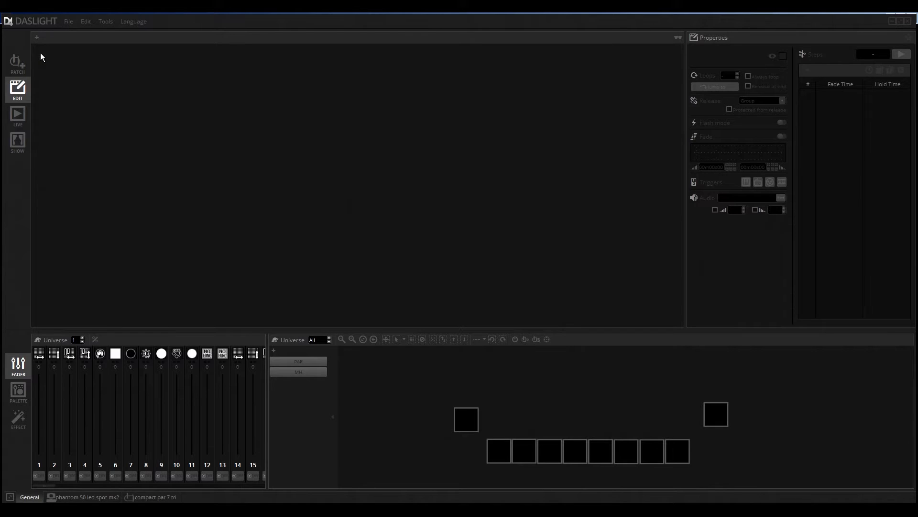
mouse_move(694, 38)
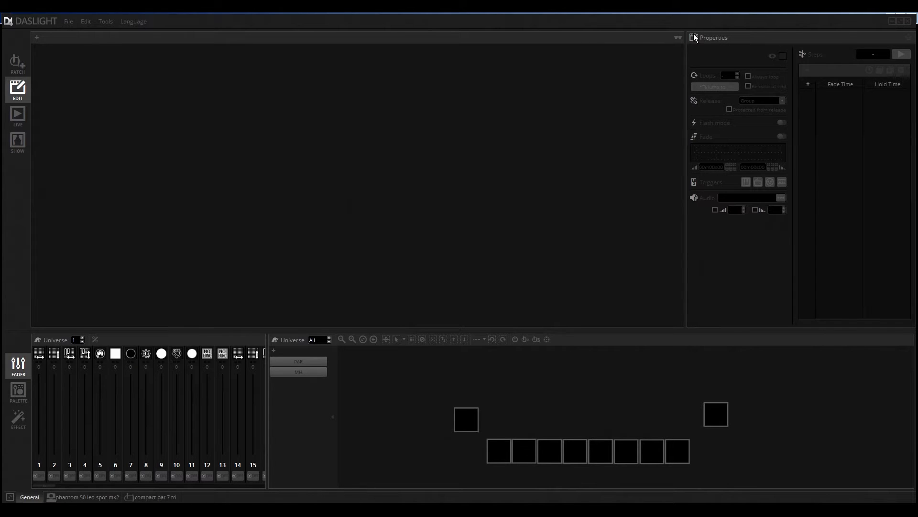
mouse_move(279, 350)
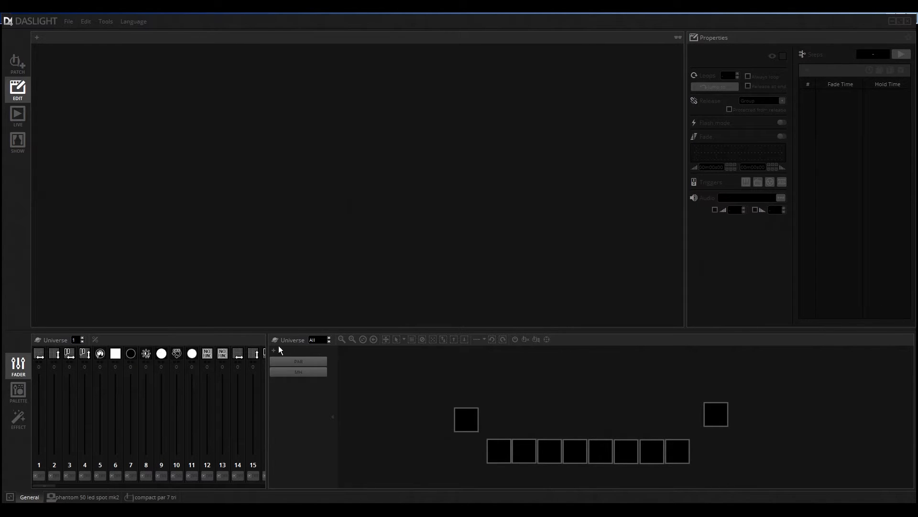
mouse_move(176, 349)
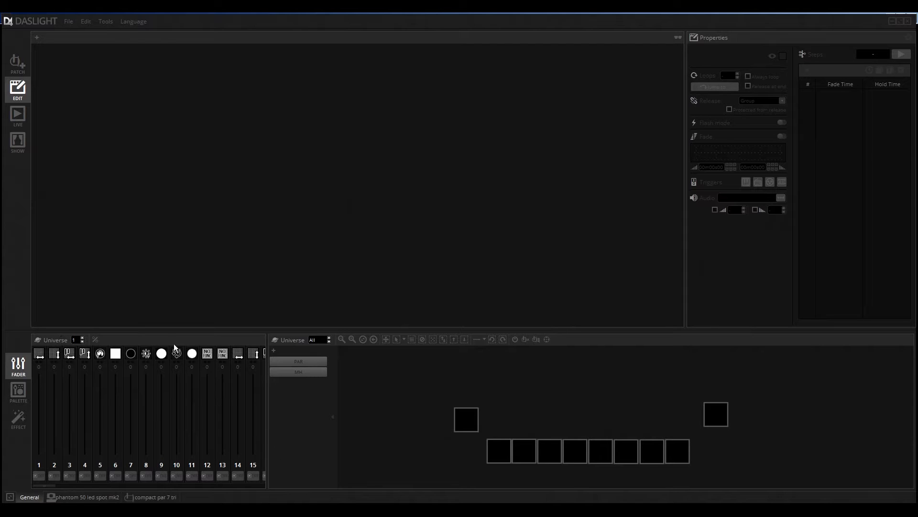
Step: Add a new scene group holding one default Scene via the + tab
click(715, 422)
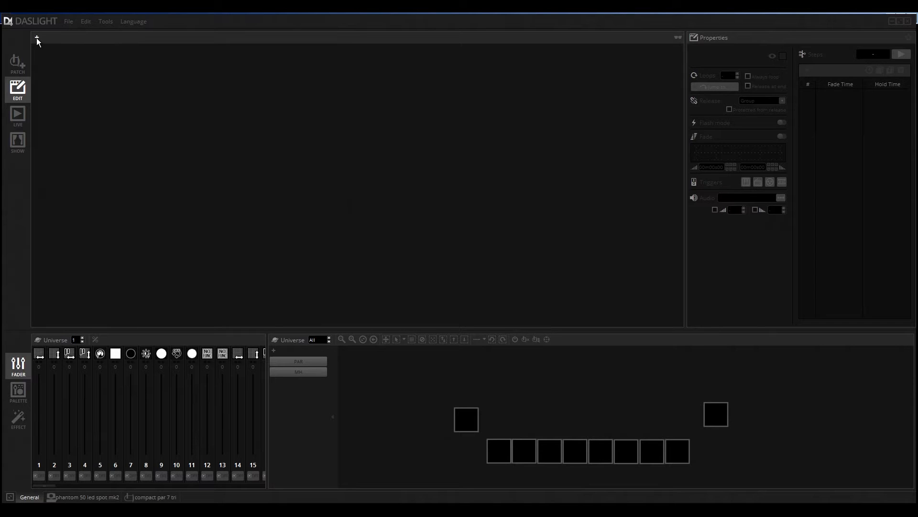
click(37, 38)
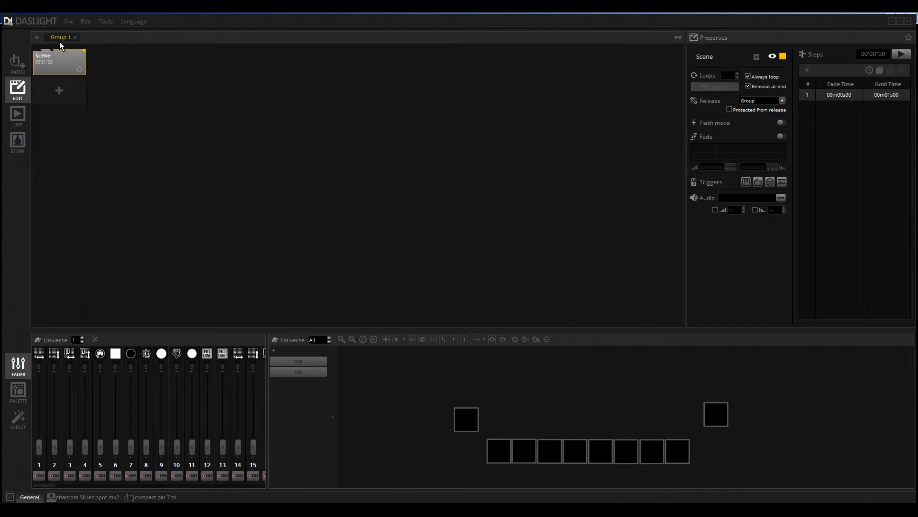
mouse_move(56, 62)
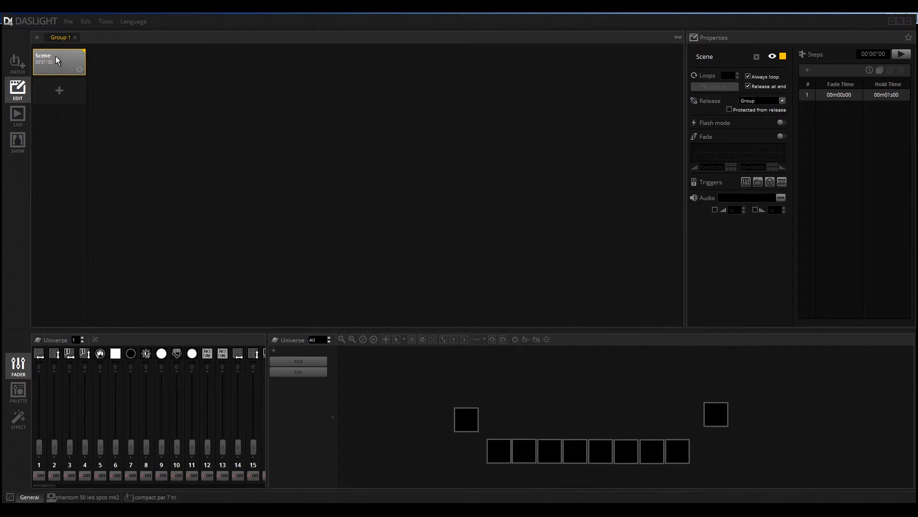
mouse_move(57, 40)
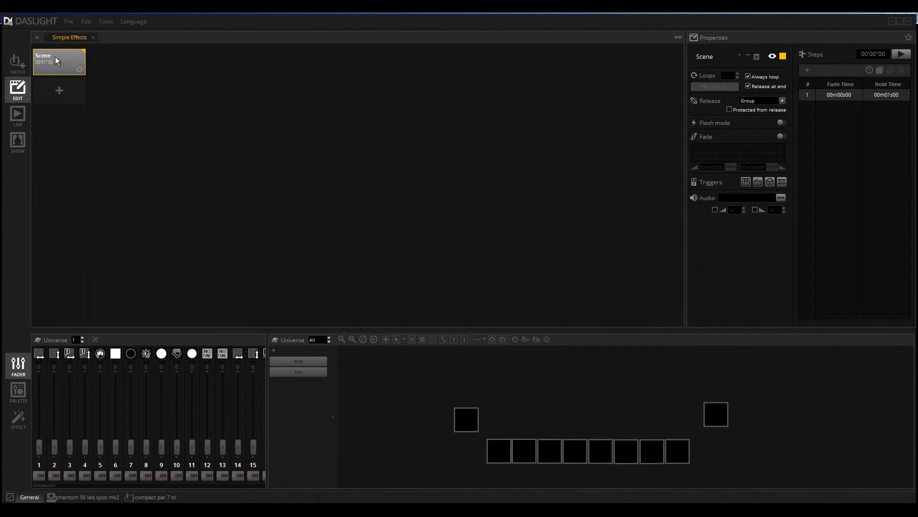
mouse_move(685, 138)
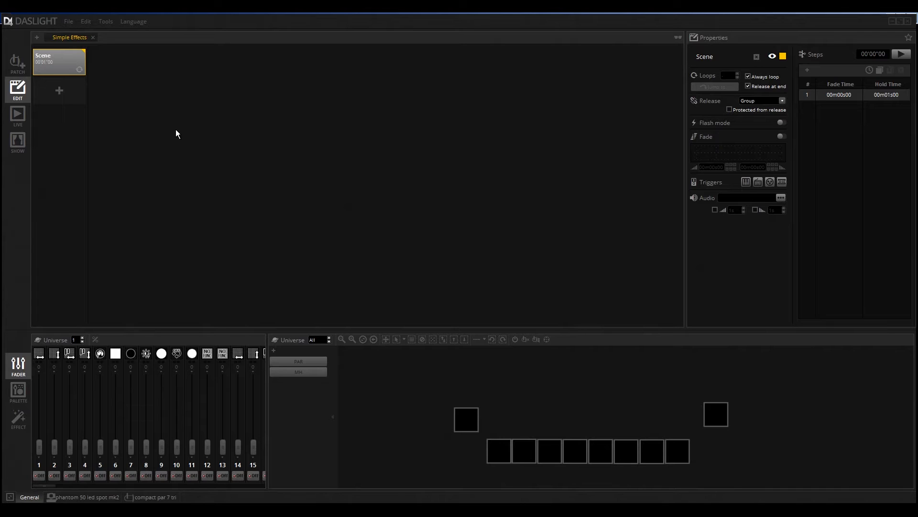
mouse_move(158, 120)
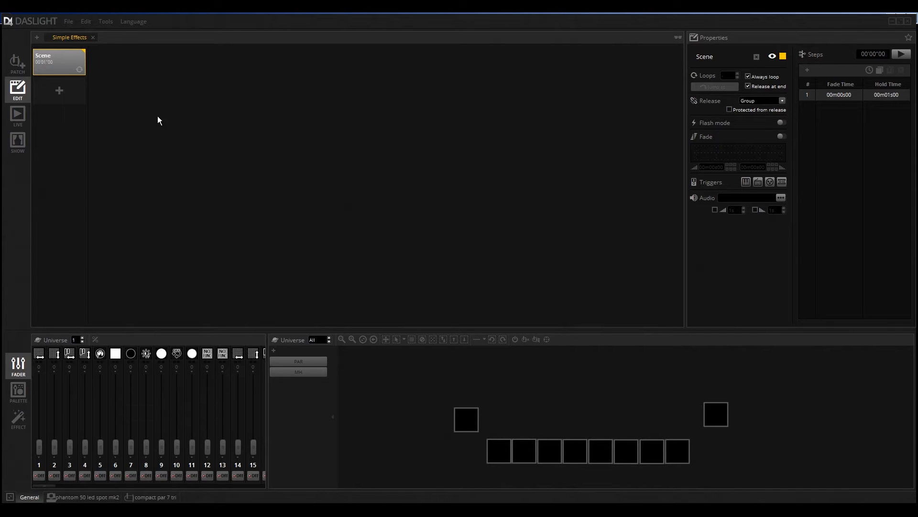
mouse_move(853, 156)
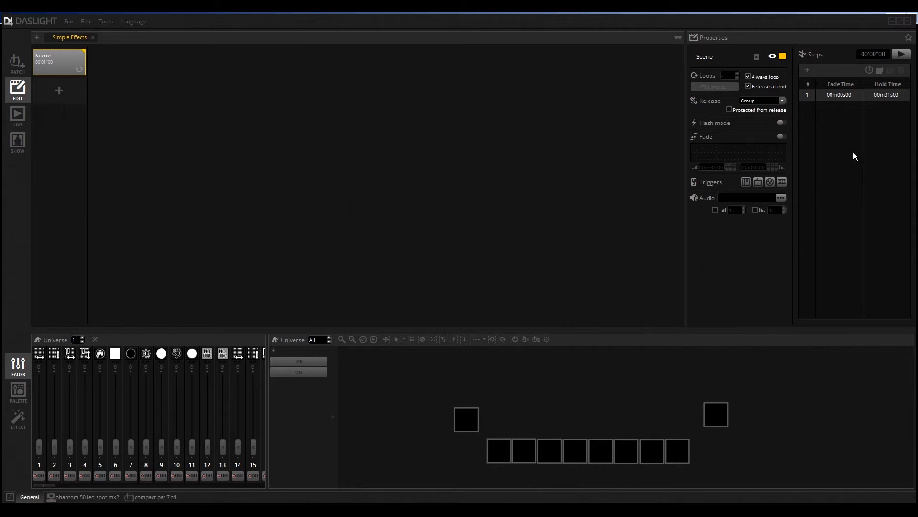
mouse_move(837, 205)
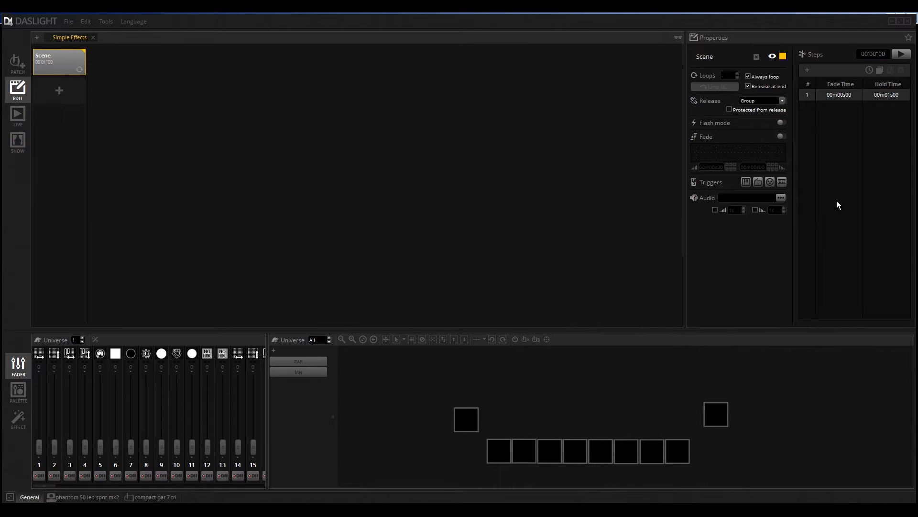
mouse_move(840, 214)
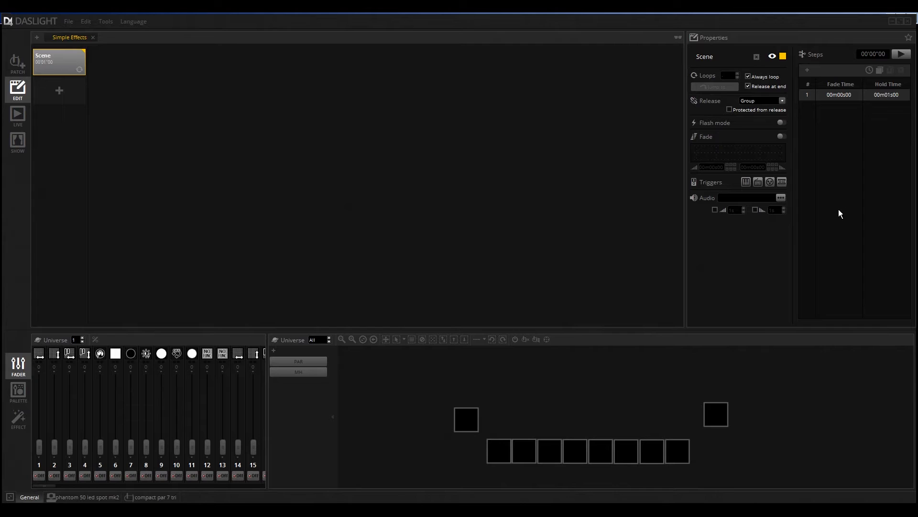
mouse_move(96, 89)
text(Red Green light)
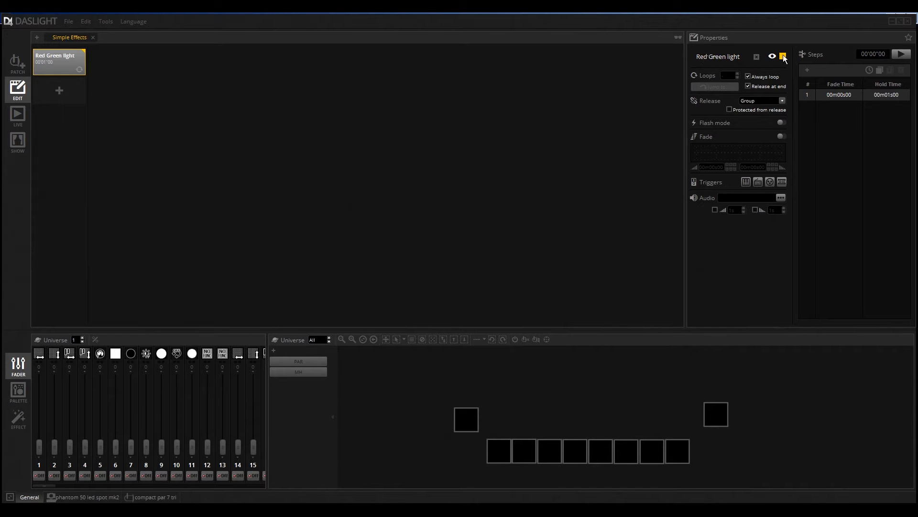
Step: Try a pink scene colour from the swatch, then return it to orange
click(782, 56)
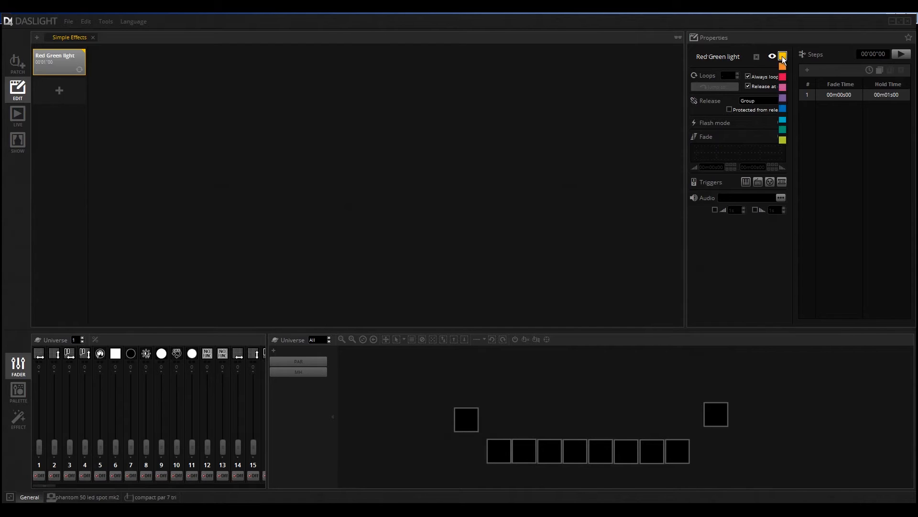
click(783, 55)
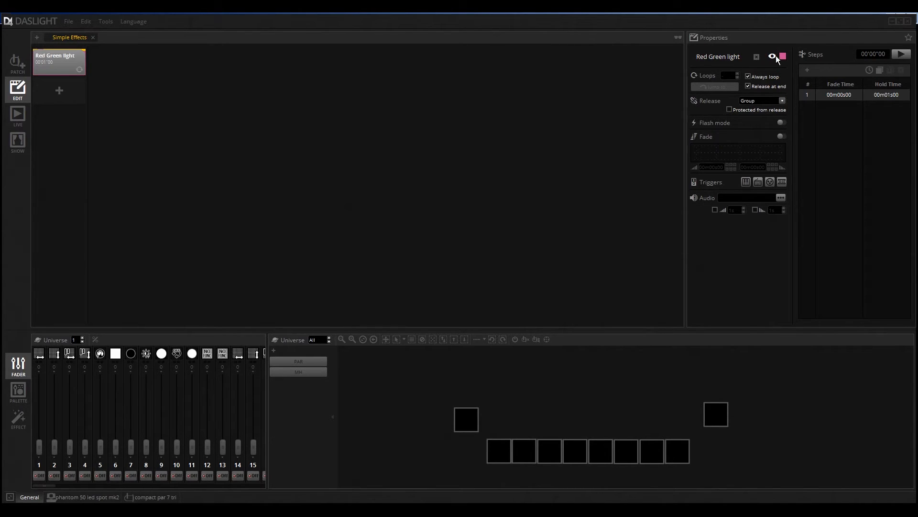
click(782, 57)
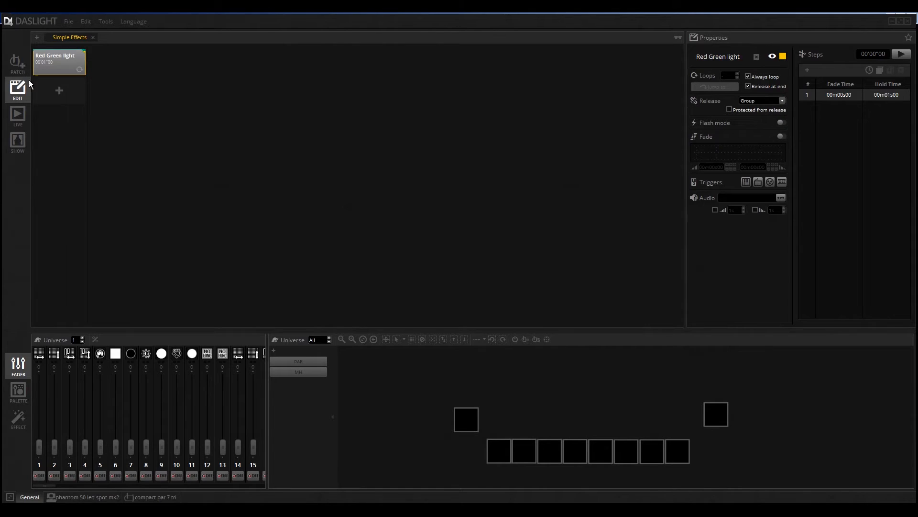
mouse_move(790, 84)
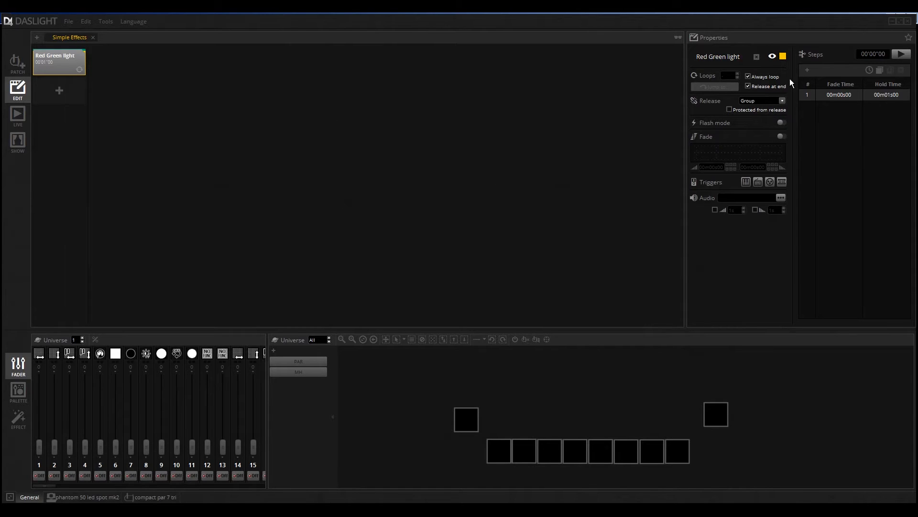
mouse_move(786, 65)
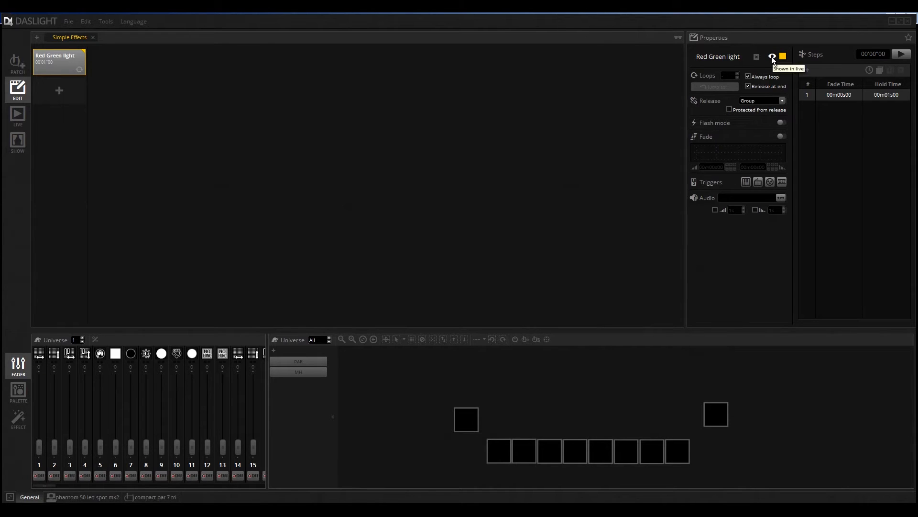
mouse_move(774, 65)
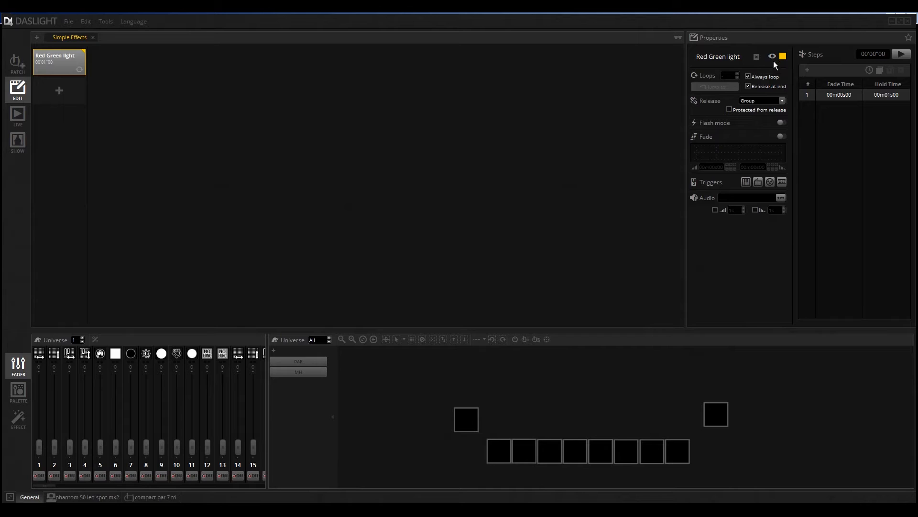
mouse_move(772, 56)
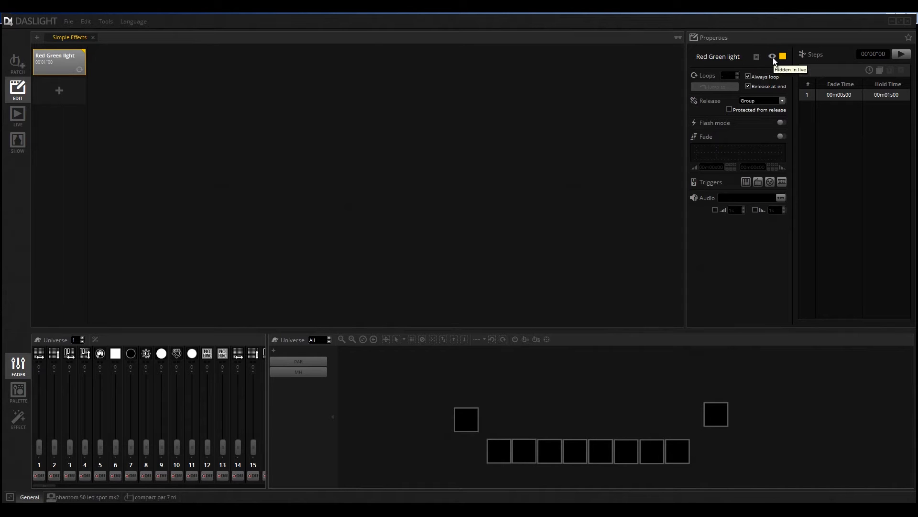
mouse_move(772, 57)
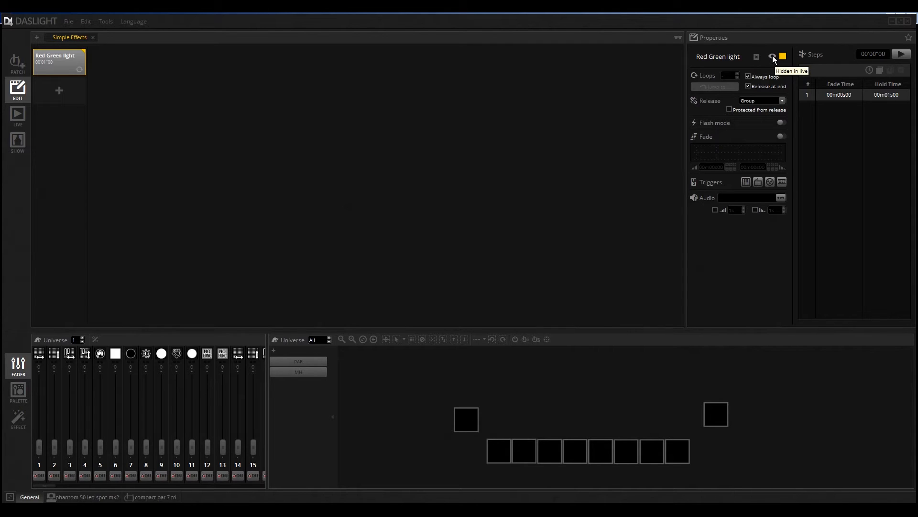
mouse_move(17, 114)
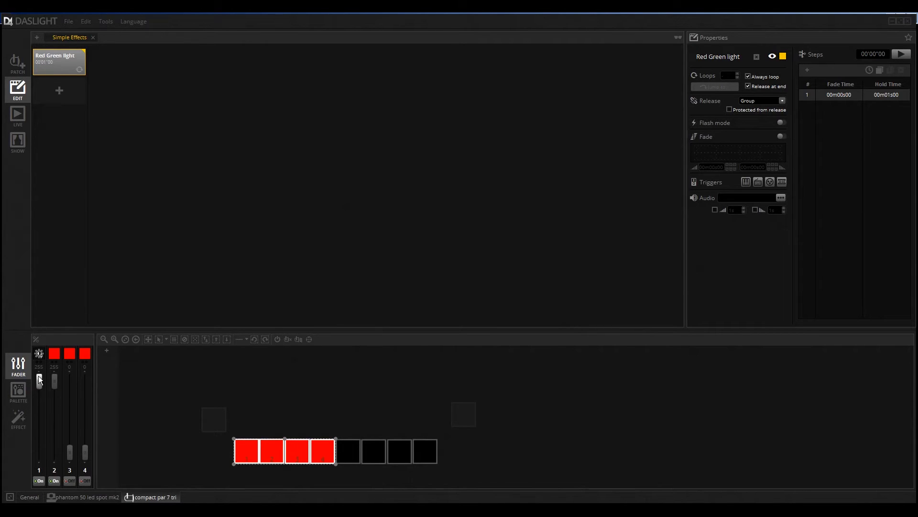
mouse_move(66, 402)
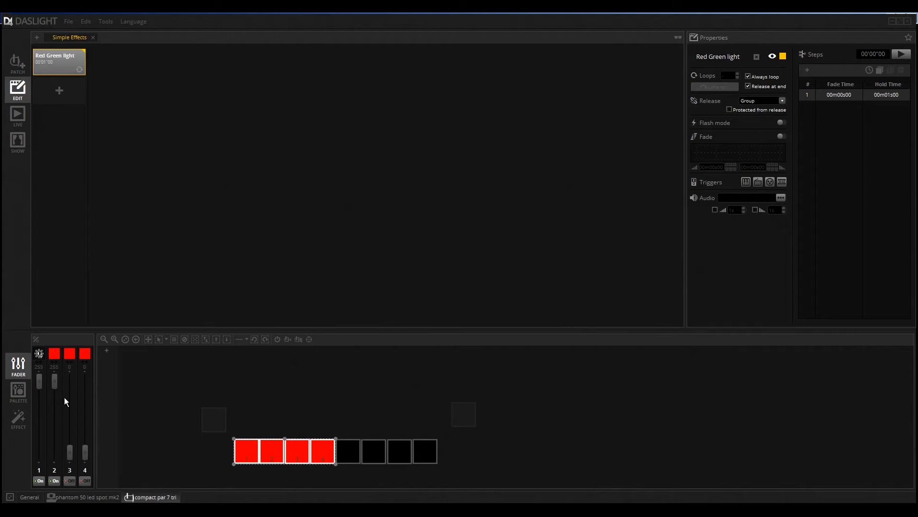
mouse_move(38, 387)
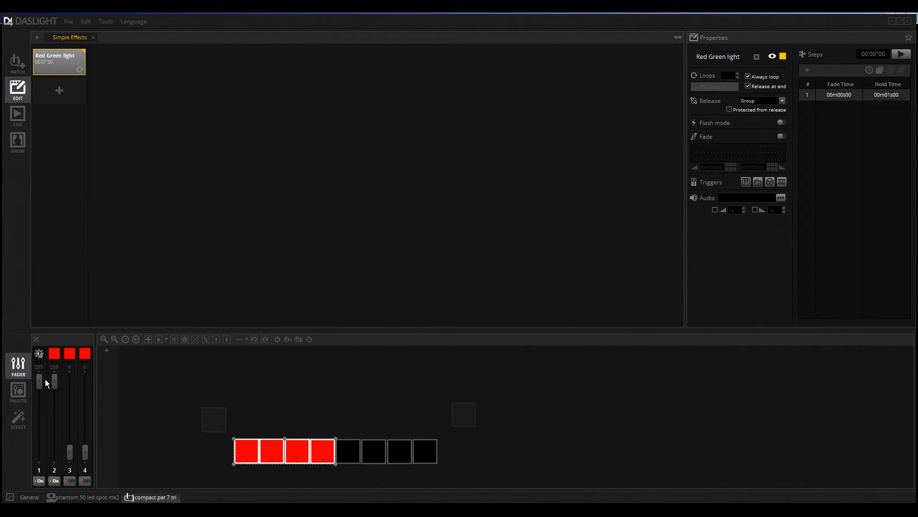
mouse_move(442, 388)
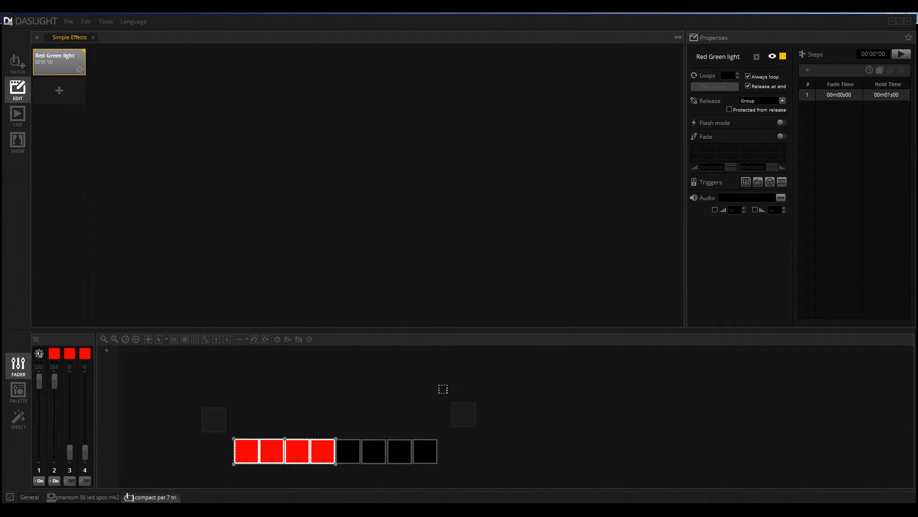
mouse_move(352, 423)
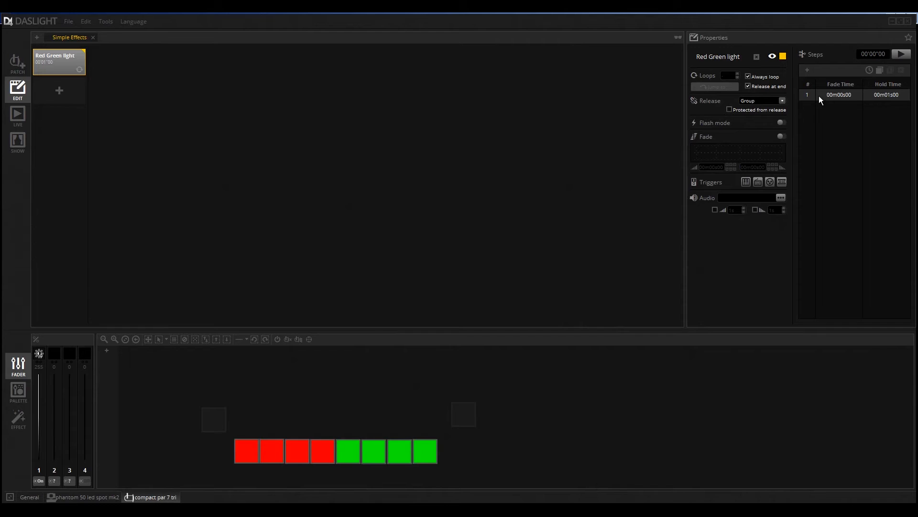
mouse_move(826, 71)
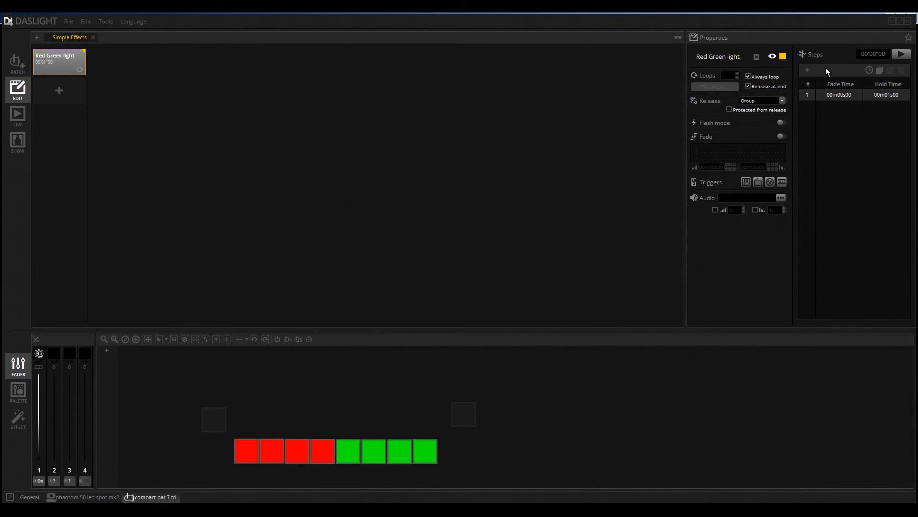
Step: Add a second step to Red Green light with the red and green colours swapped
click(807, 71)
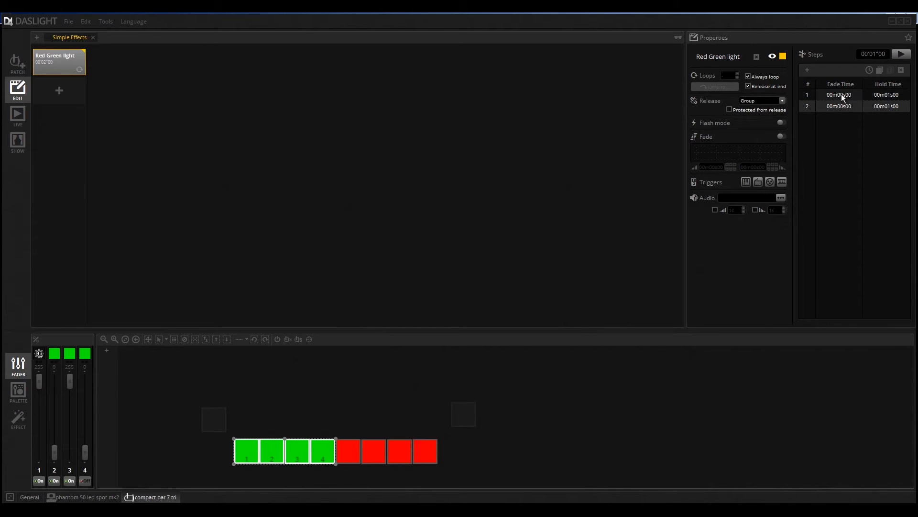
click(839, 106)
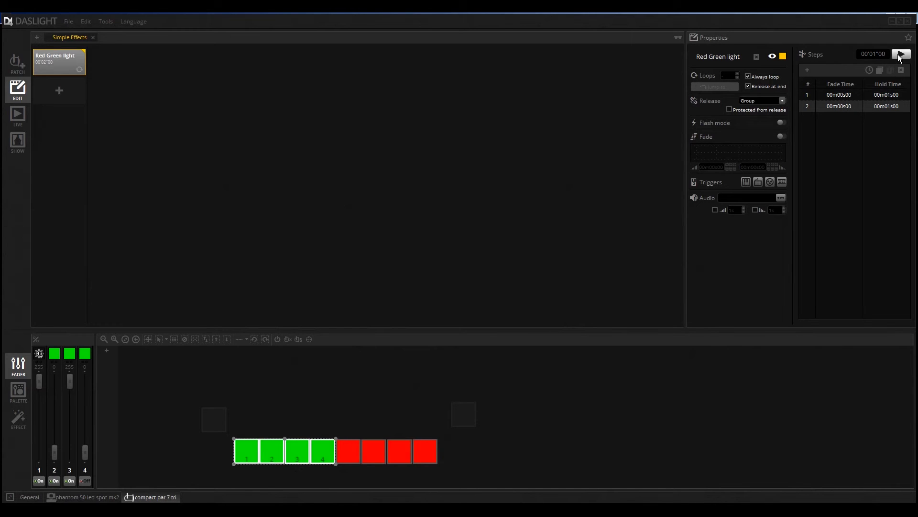
Step: Play the scene preview to check the two steps, then stop it
click(901, 54)
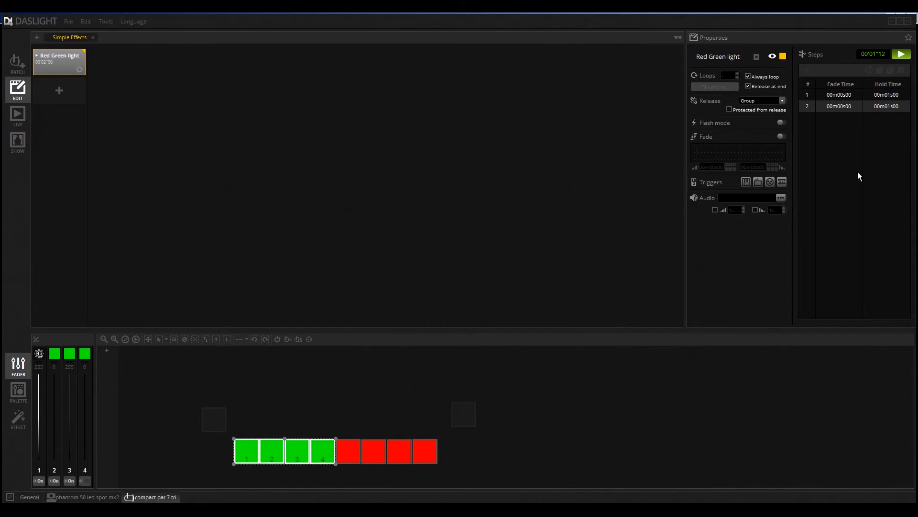
click(901, 54)
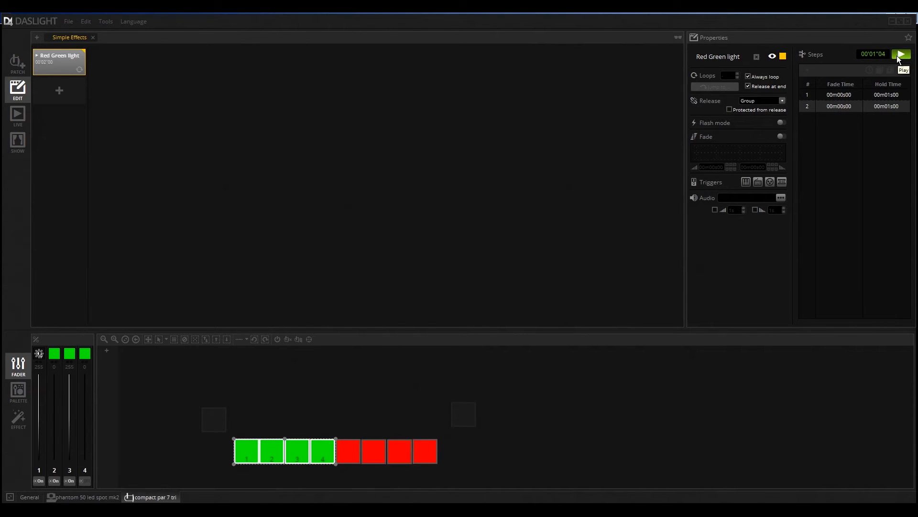
click(901, 54)
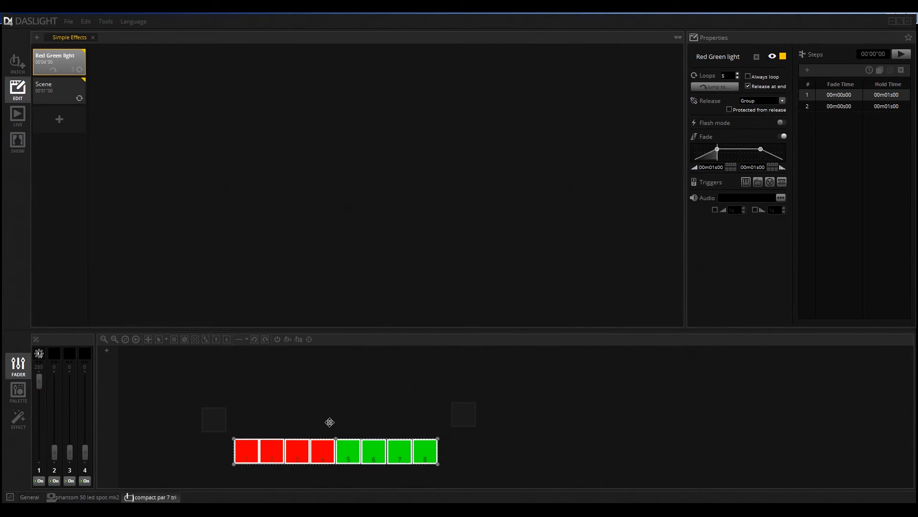
mouse_move(180, 390)
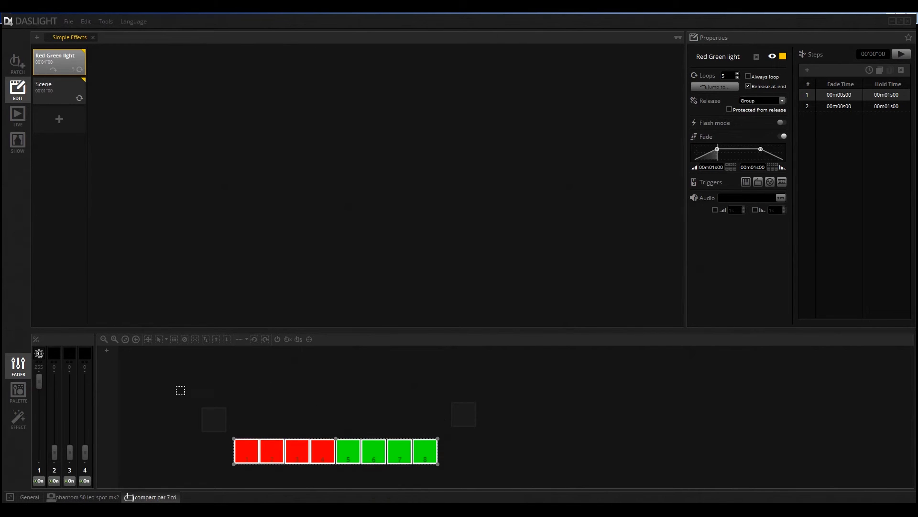
click(18, 392)
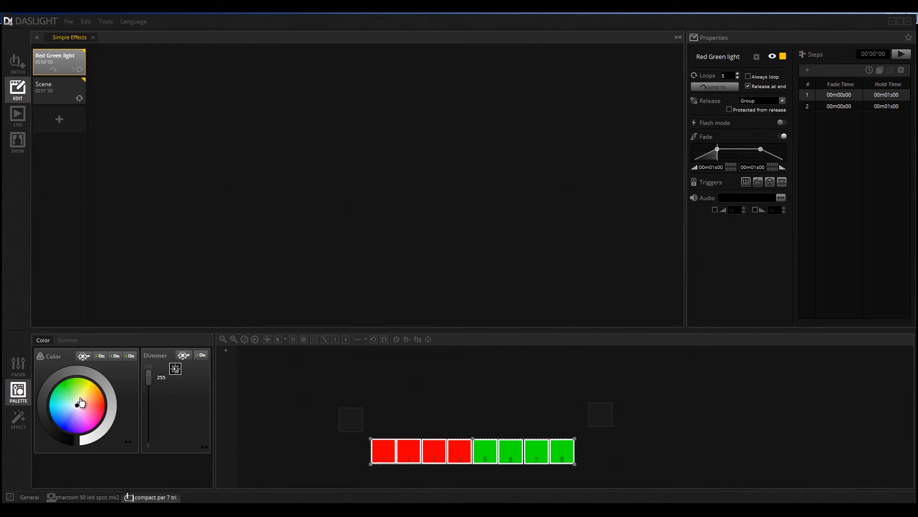
Step: Colour all eight LED par fixtures green then yellow, returning to the Palette view
click(67, 383)
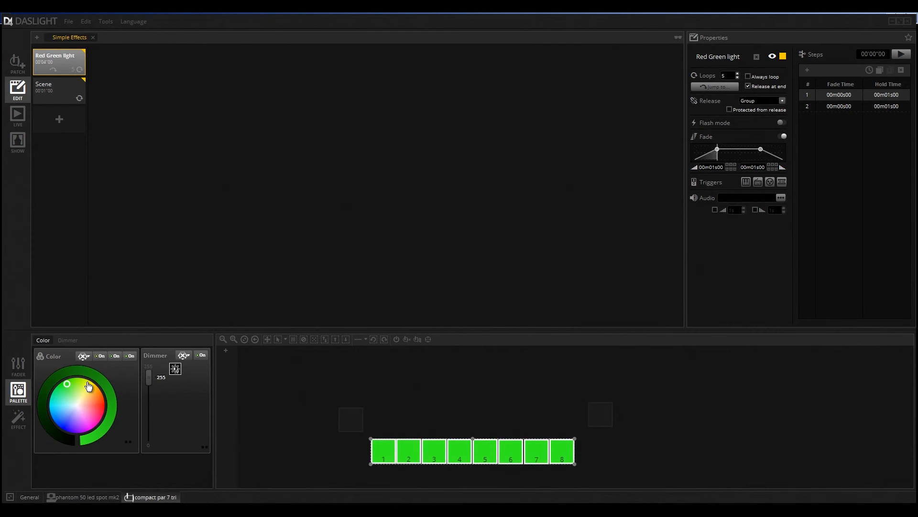
click(76, 384)
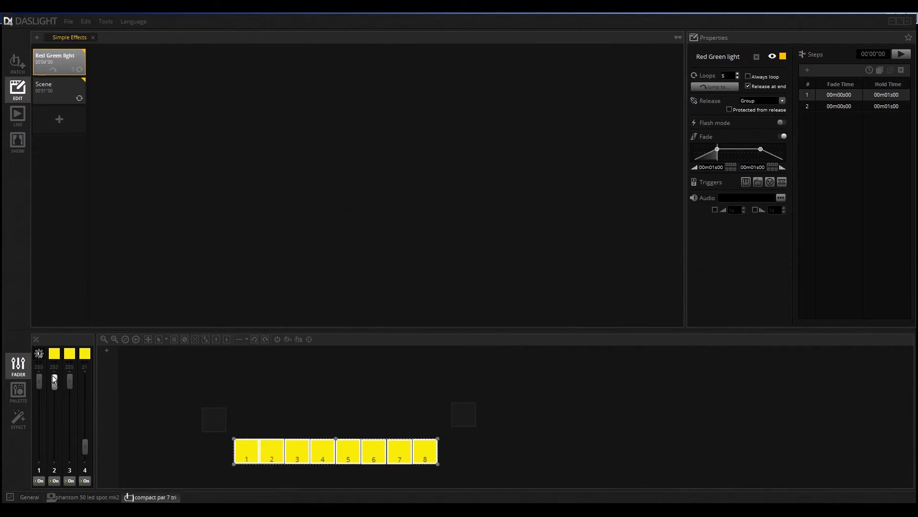
mouse_move(64, 386)
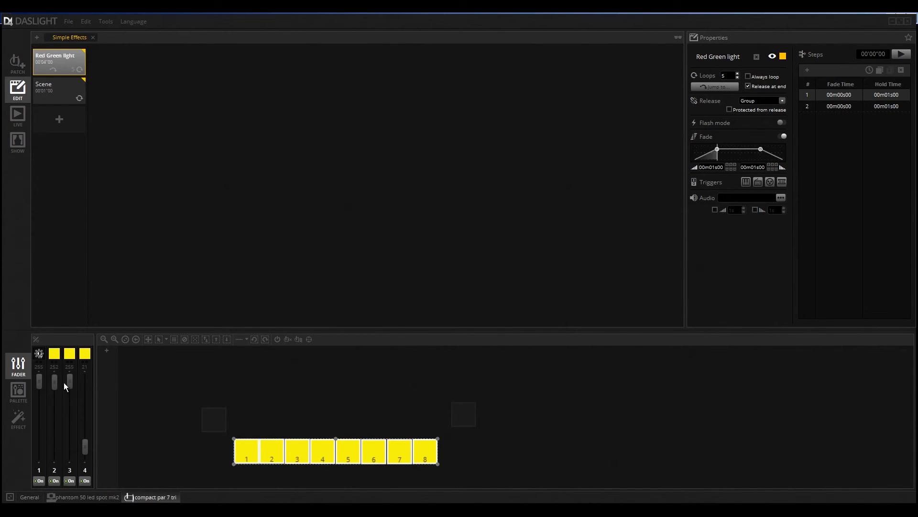
mouse_move(73, 414)
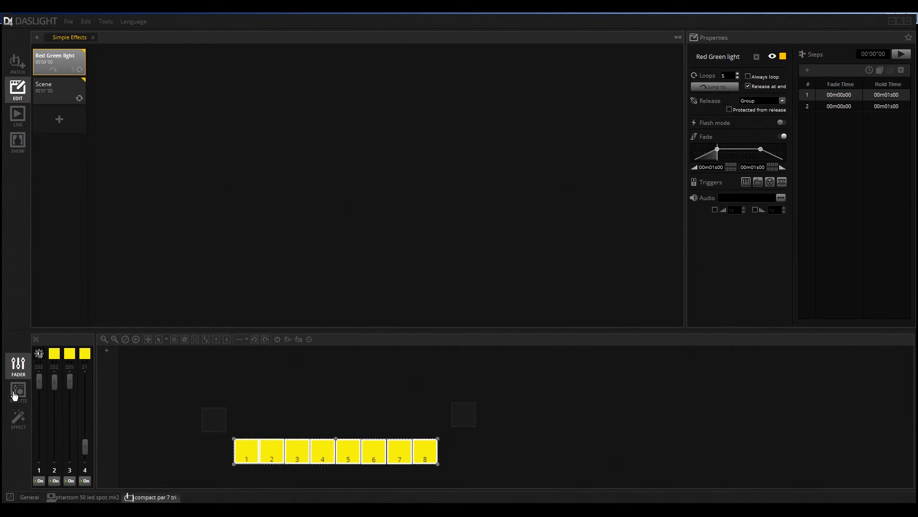
click(17, 393)
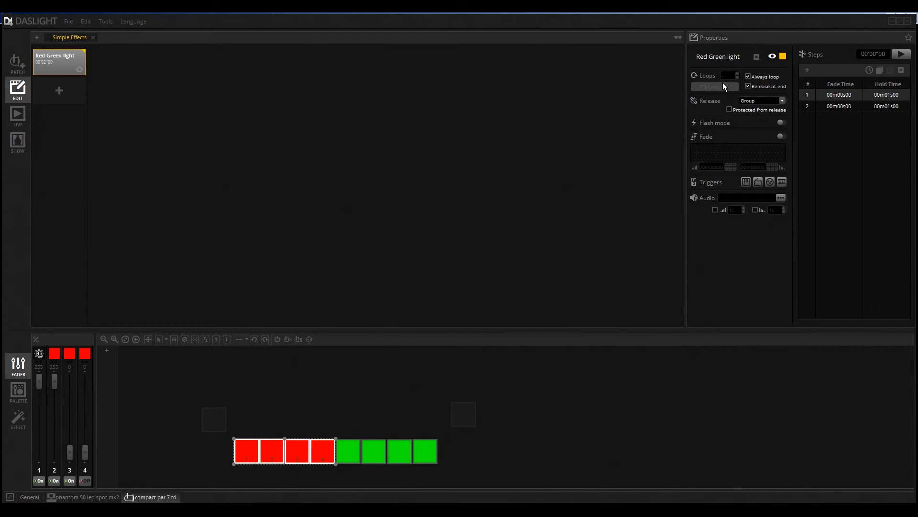
mouse_move(596, 76)
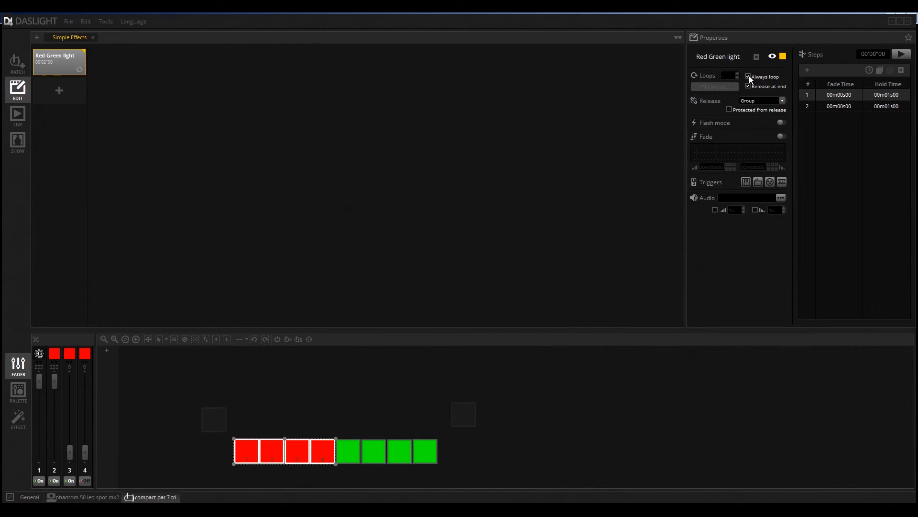
Step: Turn off endless looping and set Red Green light to 5 loops
click(748, 76)
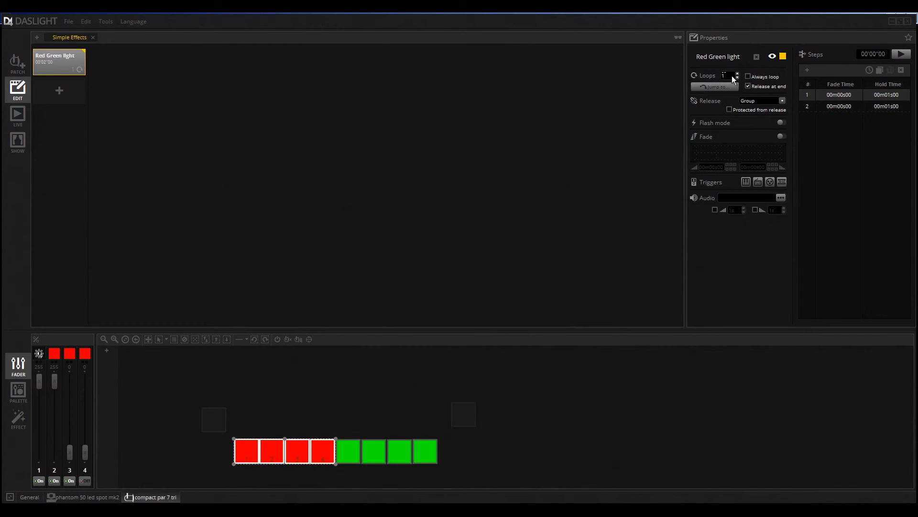
mouse_move(731, 79)
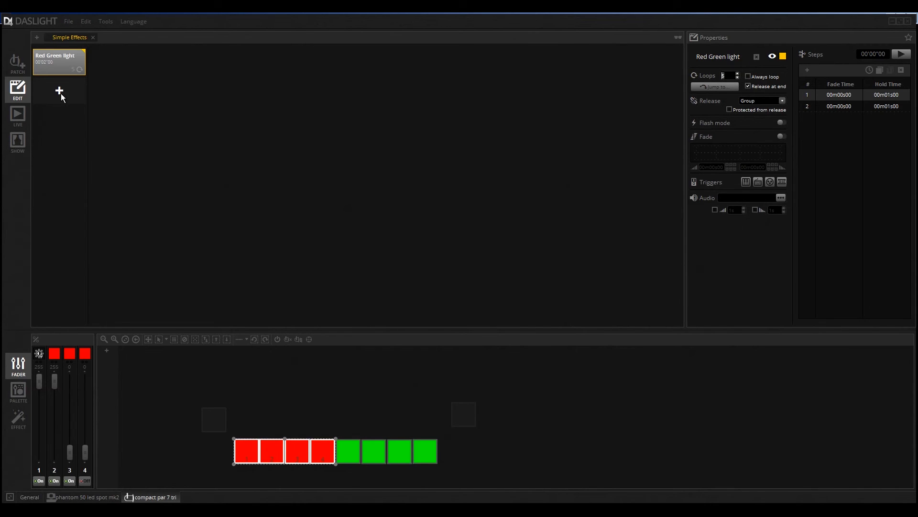
click(58, 91)
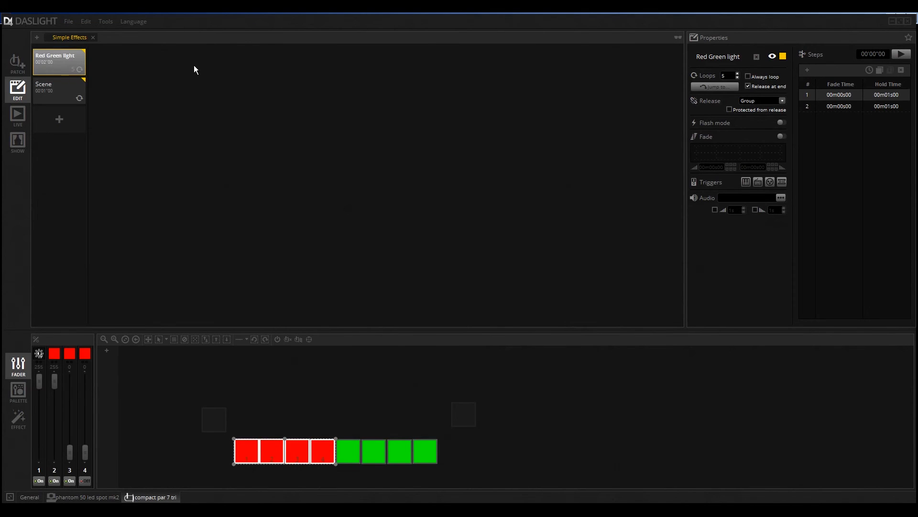
click(726, 75)
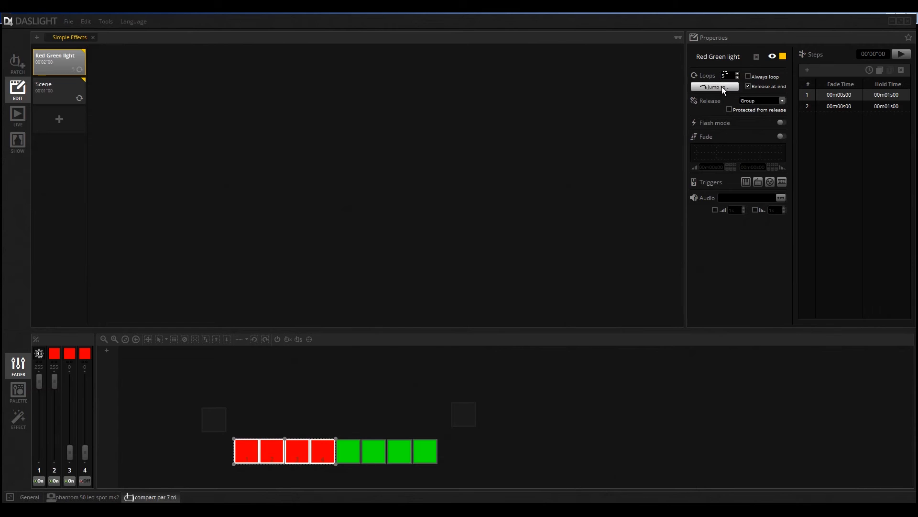
Step: Set Red Green light's jump target to the custom scene named Scene
click(715, 87)
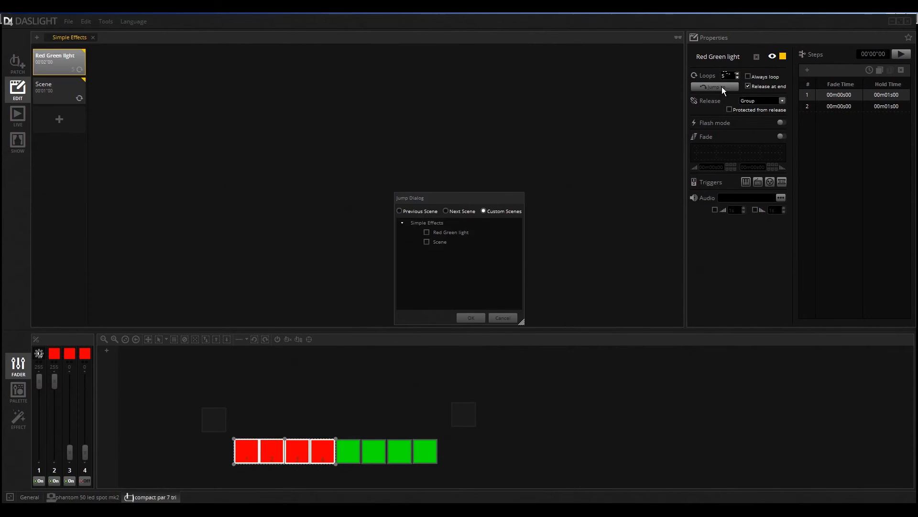
click(426, 242)
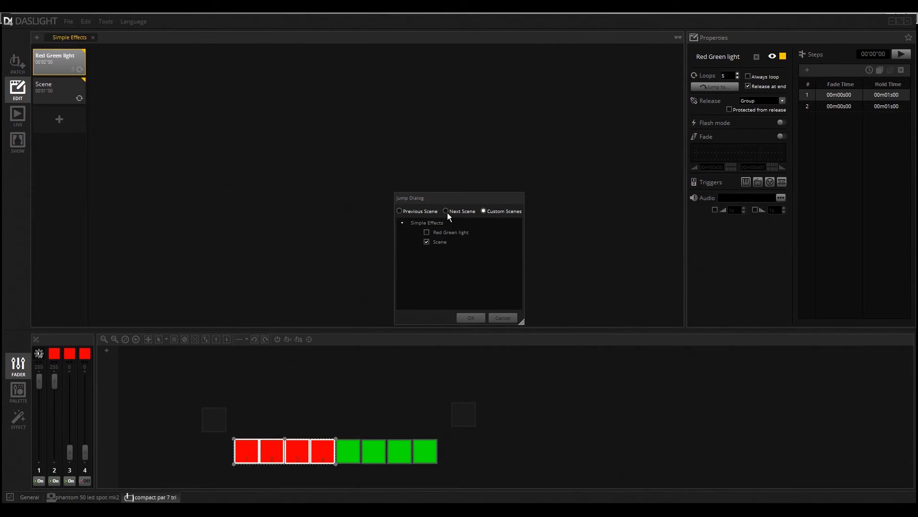
mouse_move(523, 219)
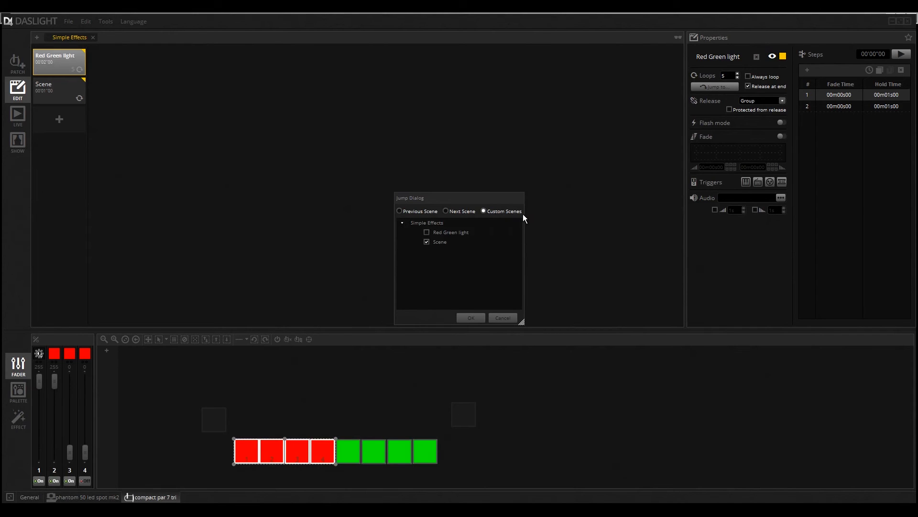
mouse_move(431, 262)
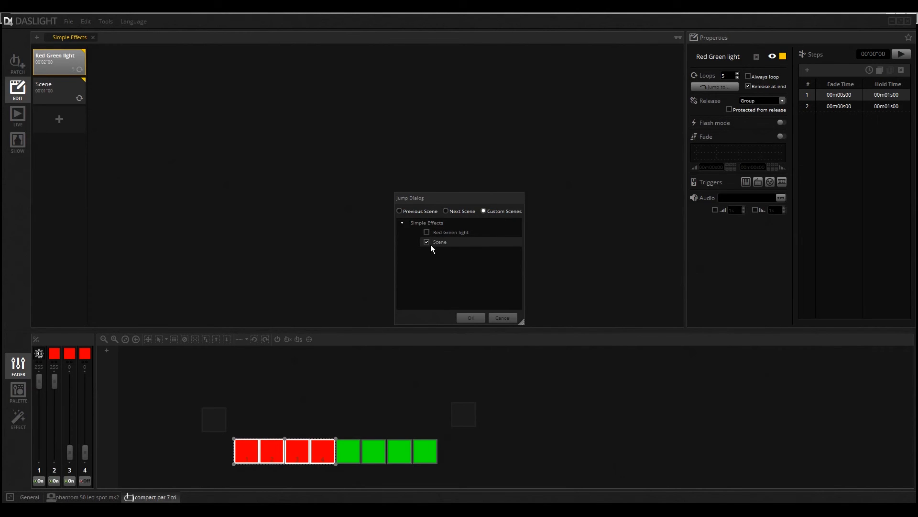
mouse_move(458, 284)
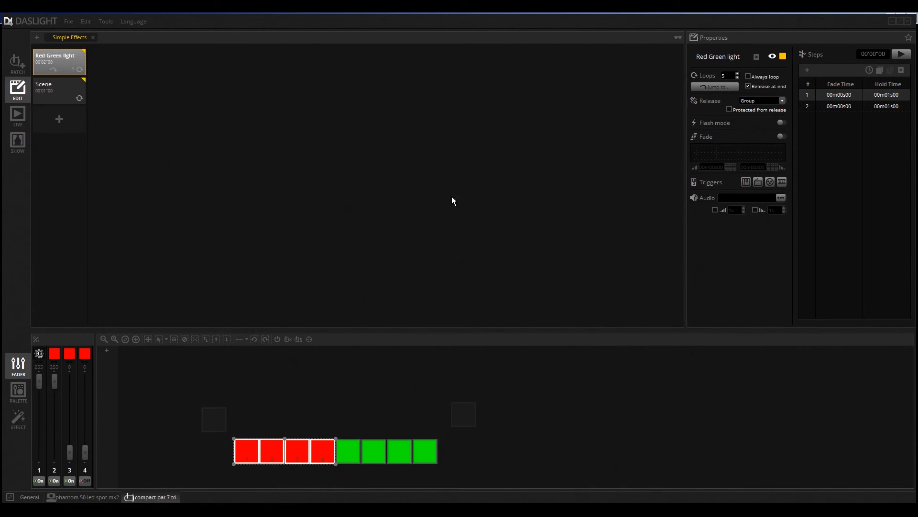
Step: Play back Red Green light to test loops and jump, then select Scene's properties
click(903, 54)
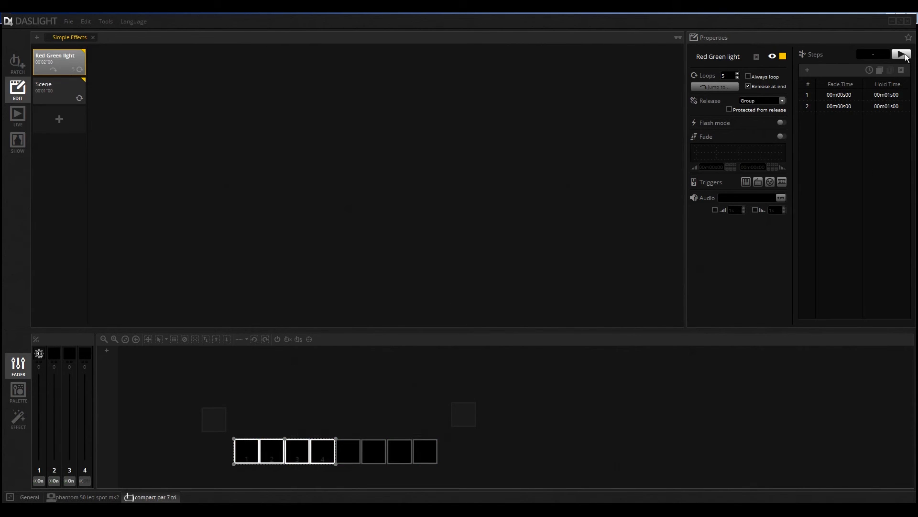
click(901, 54)
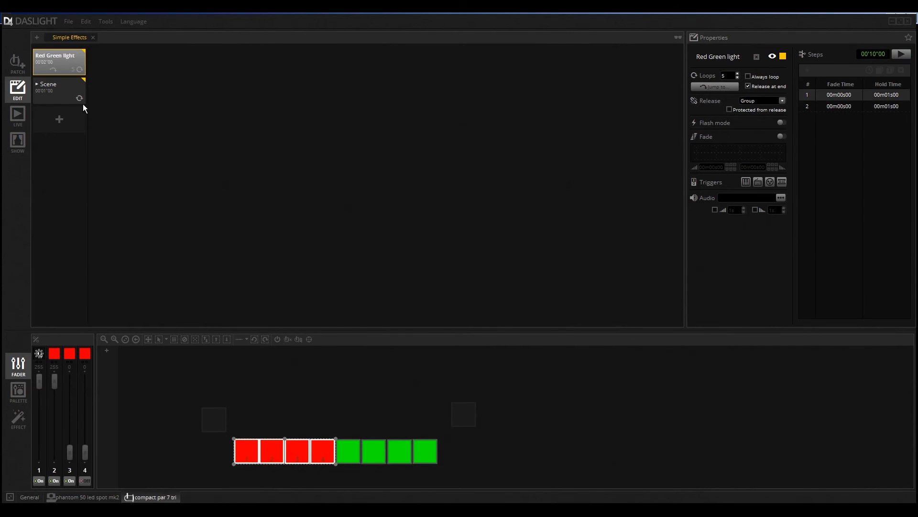
click(56, 88)
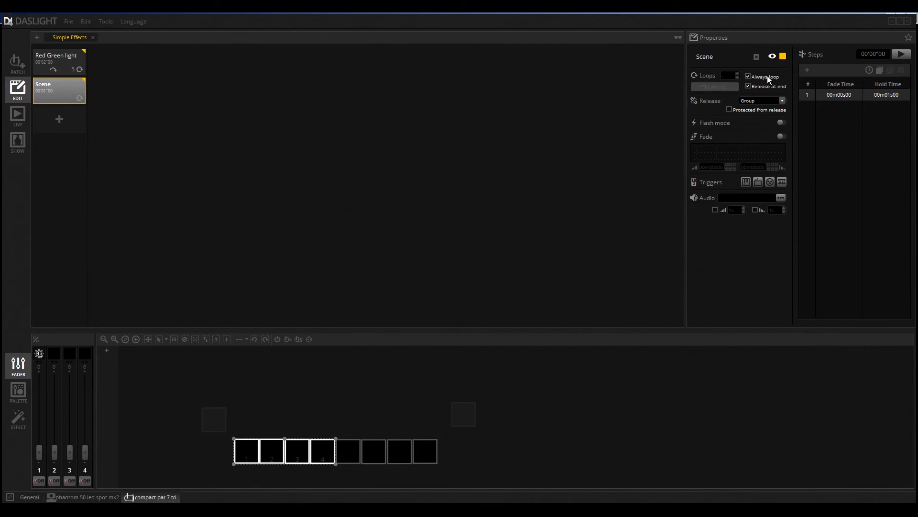
mouse_move(709, 117)
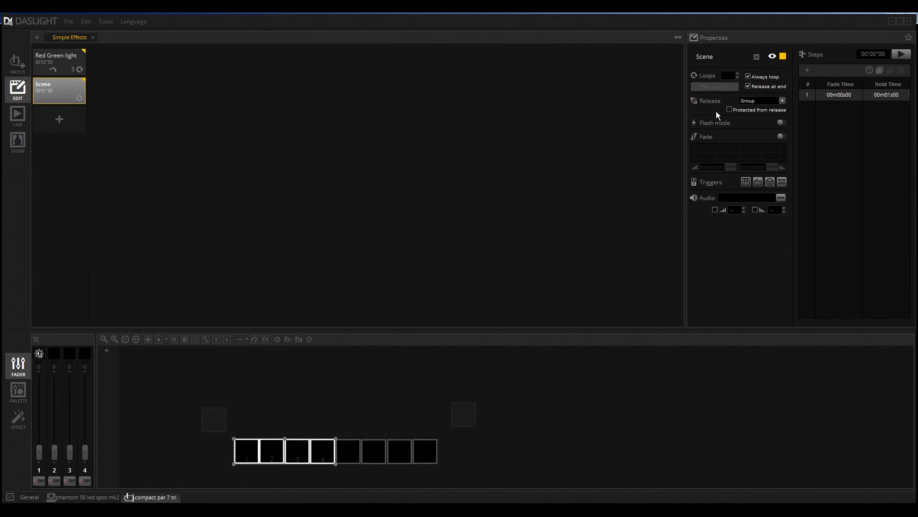
mouse_move(769, 116)
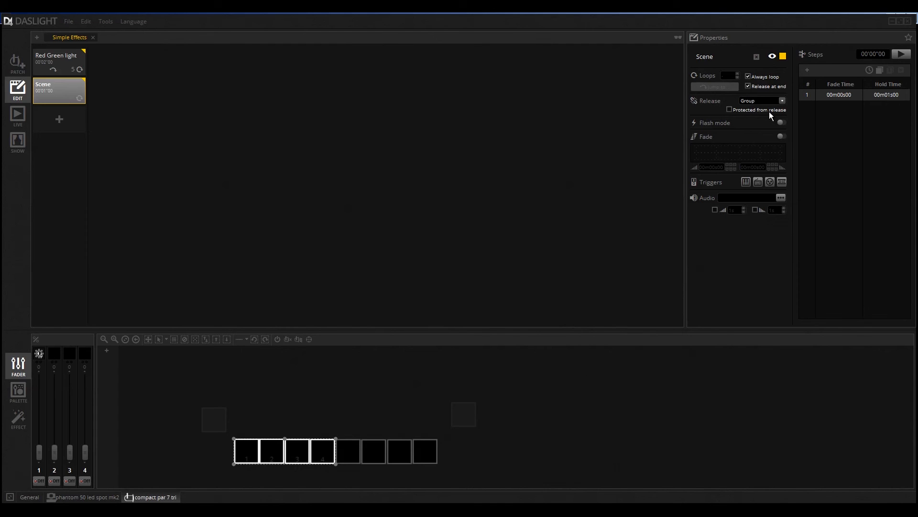
mouse_move(729, 130)
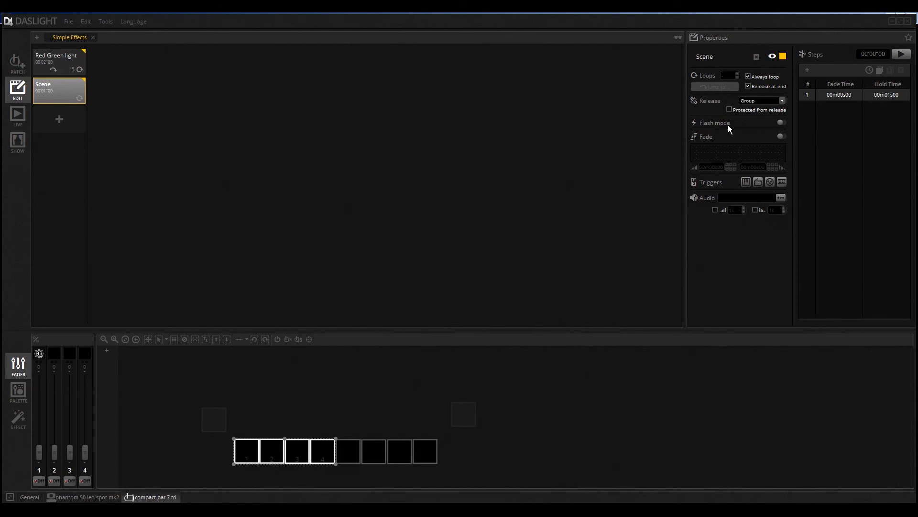
mouse_move(780, 124)
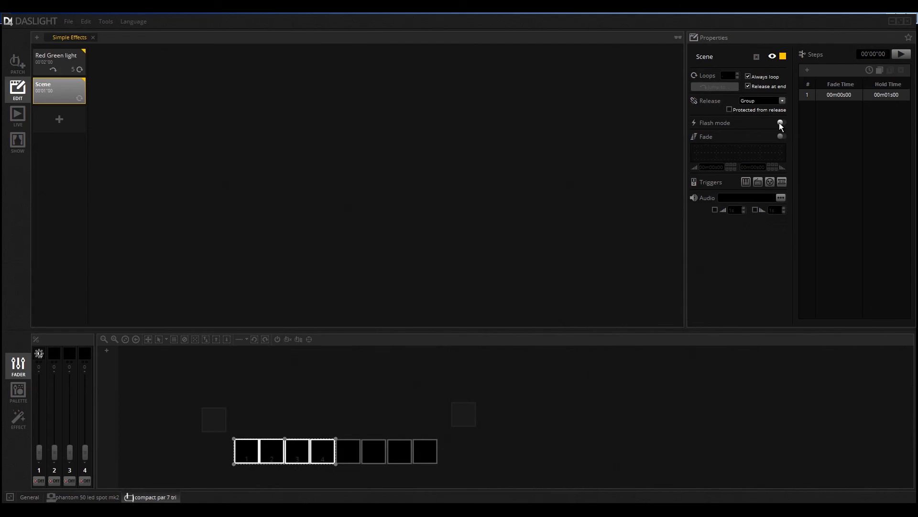
Step: Select Red Green light and switch on its scene-wide fade with 1 s in and out
click(56, 62)
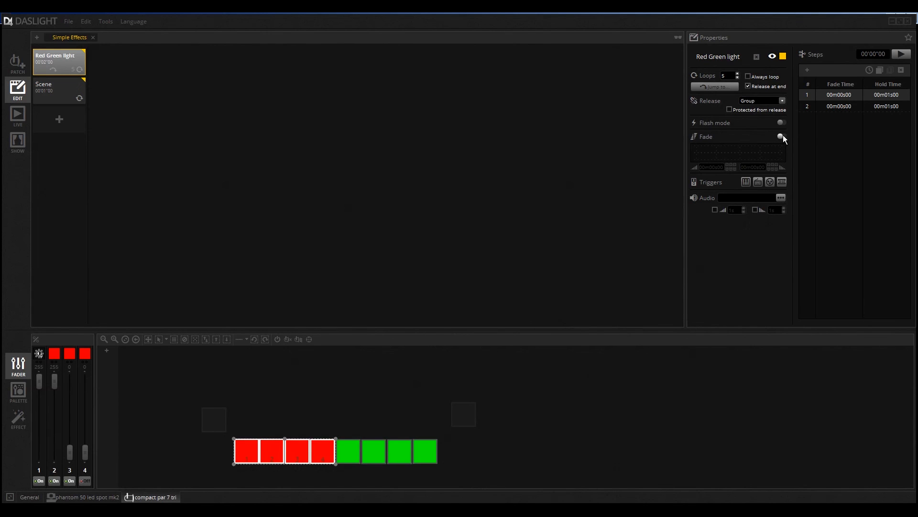
click(783, 136)
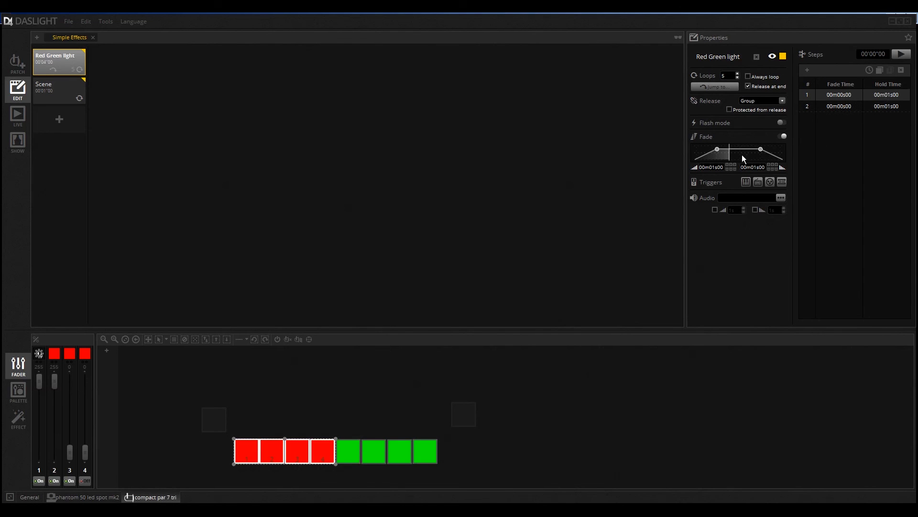
mouse_move(790, 124)
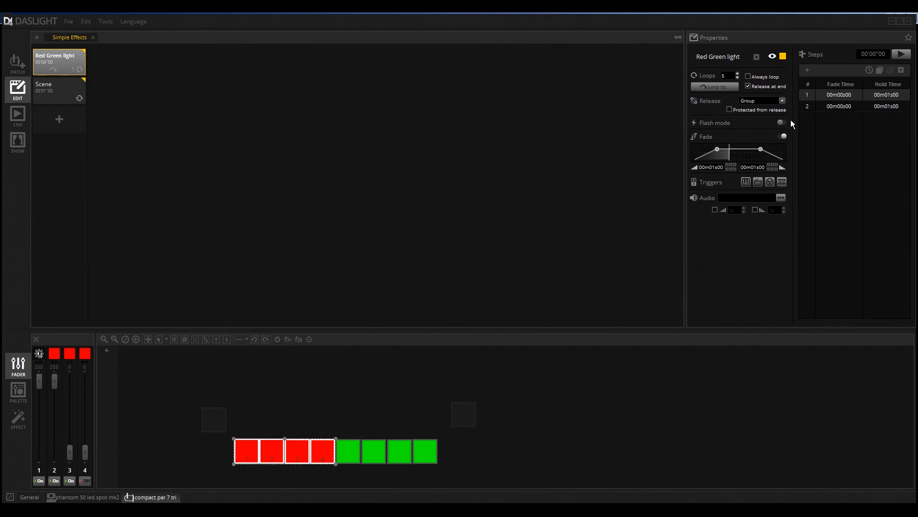
mouse_move(694, 164)
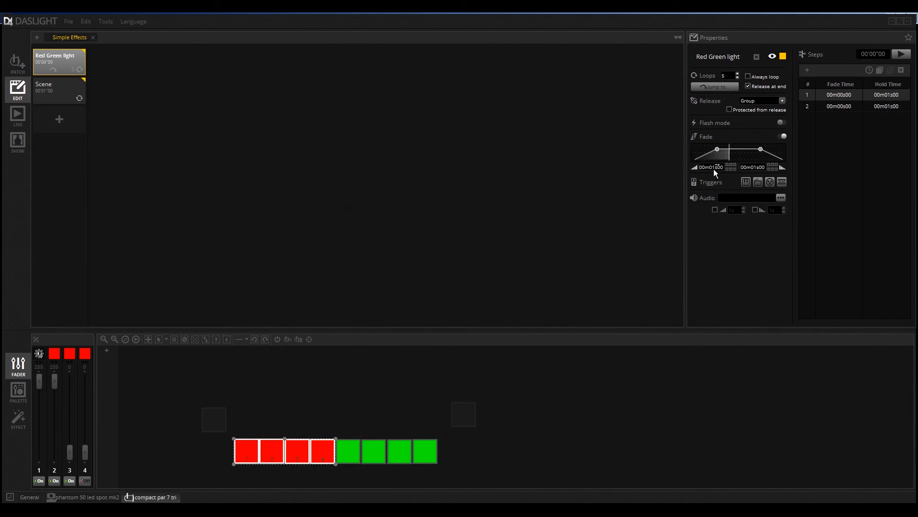
mouse_move(834, 70)
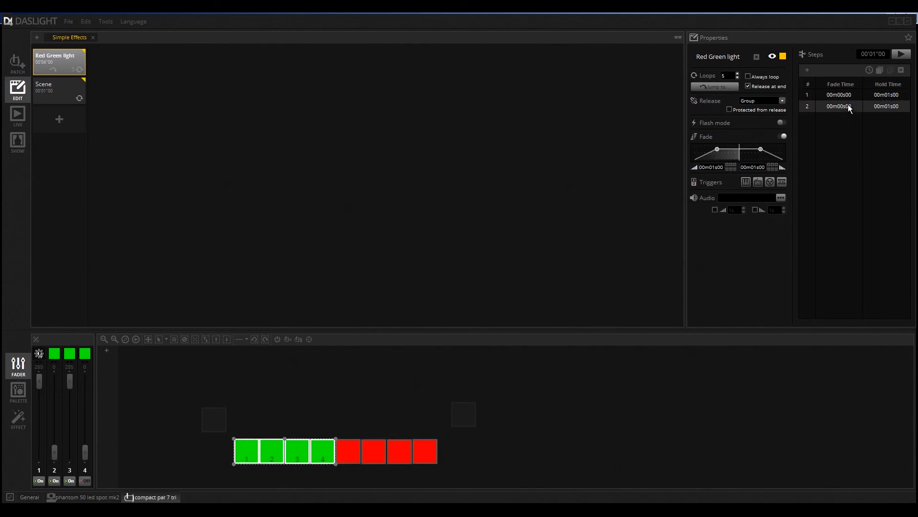
mouse_move(761, 152)
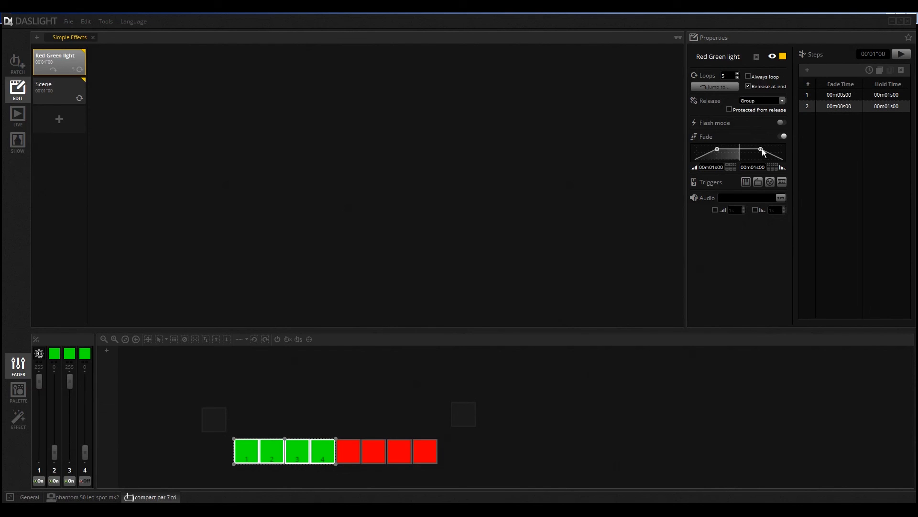
mouse_move(709, 202)
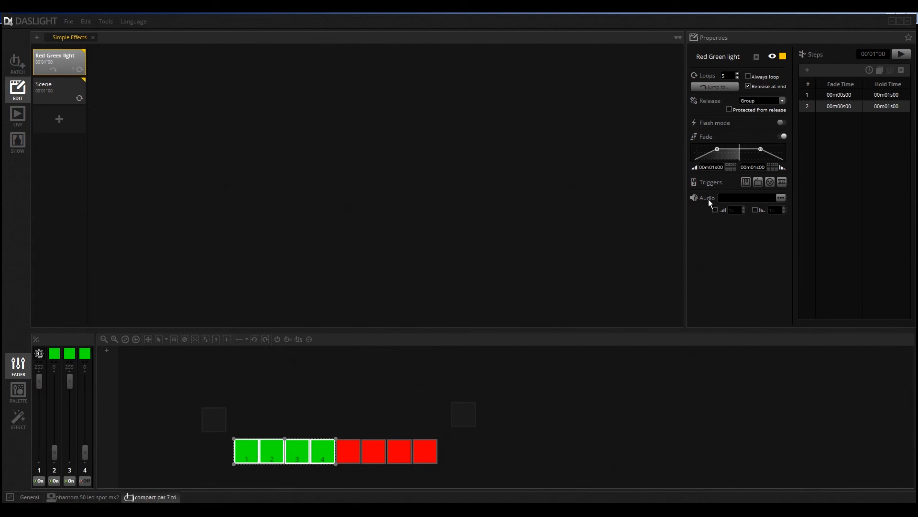
mouse_move(713, 224)
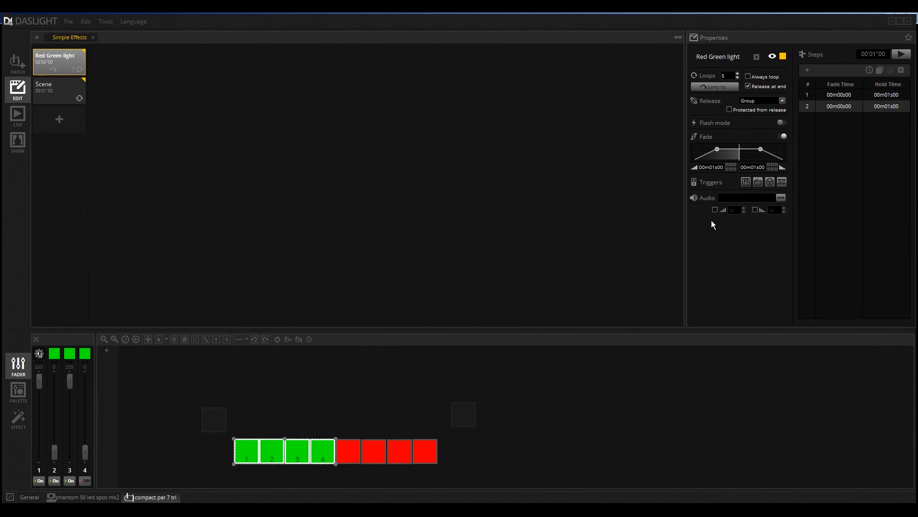
mouse_move(723, 204)
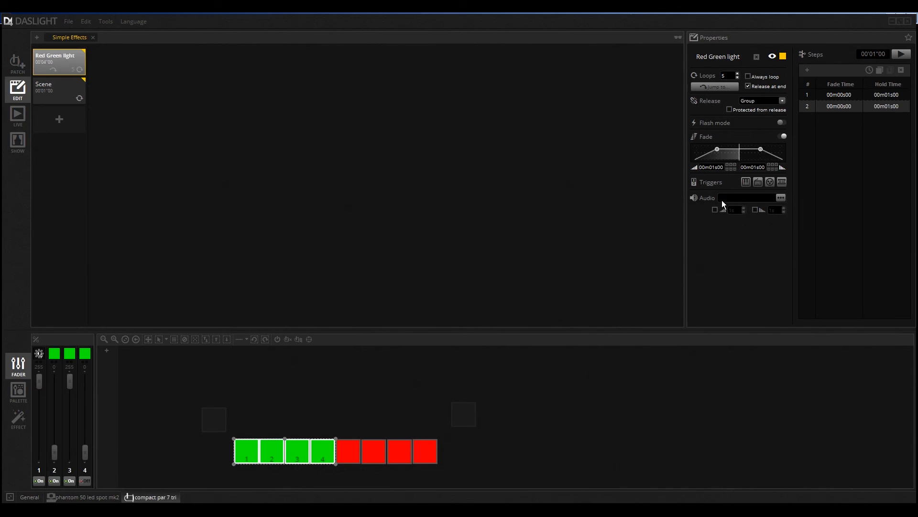
mouse_move(726, 236)
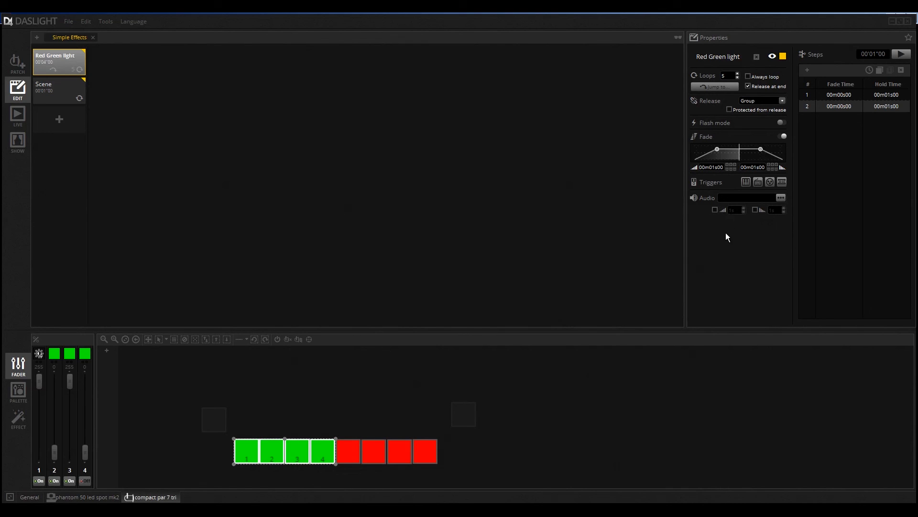